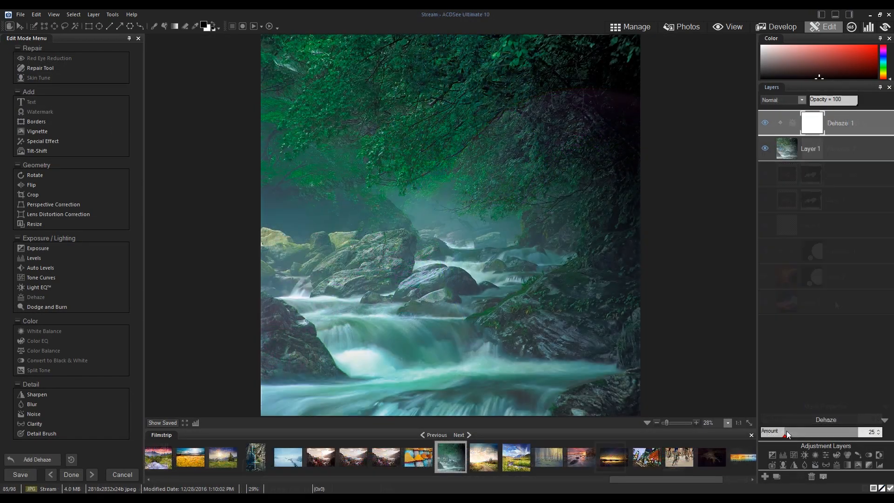
# Step: Raise the Dehaze layer's Amount slider on the foggy stream photo
pyautogui.moveTo(786, 431); pyautogui.dragTo(844, 432)
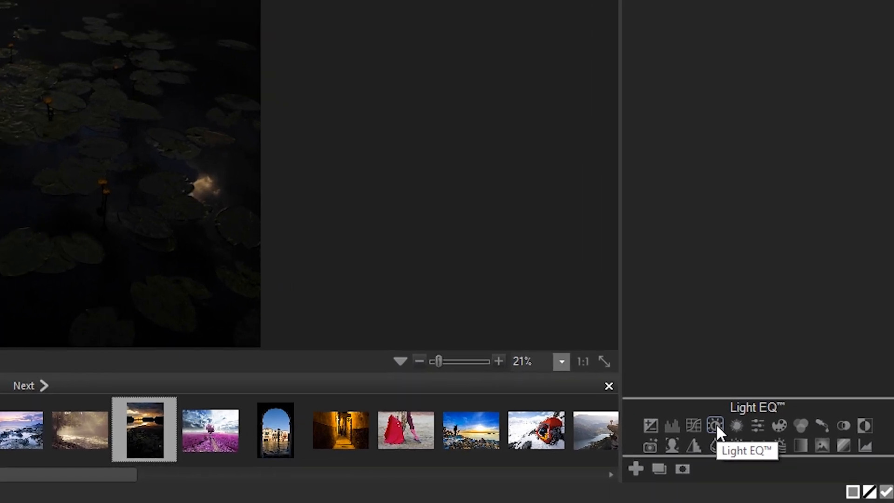
pyautogui.click(714, 425)
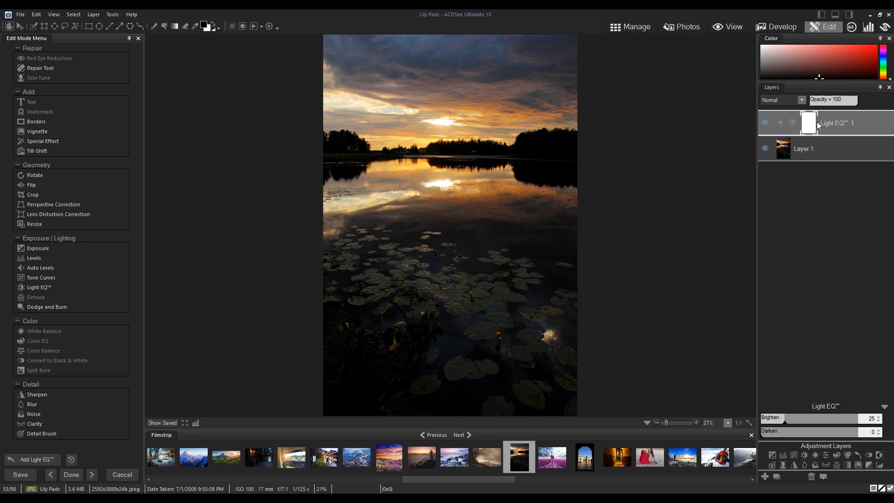
pyautogui.moveTo(814, 127)
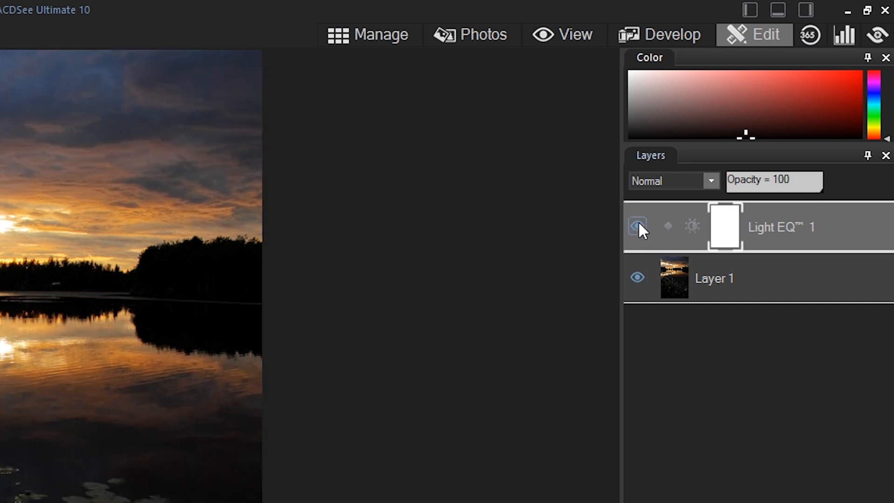
pyautogui.click(637, 226)
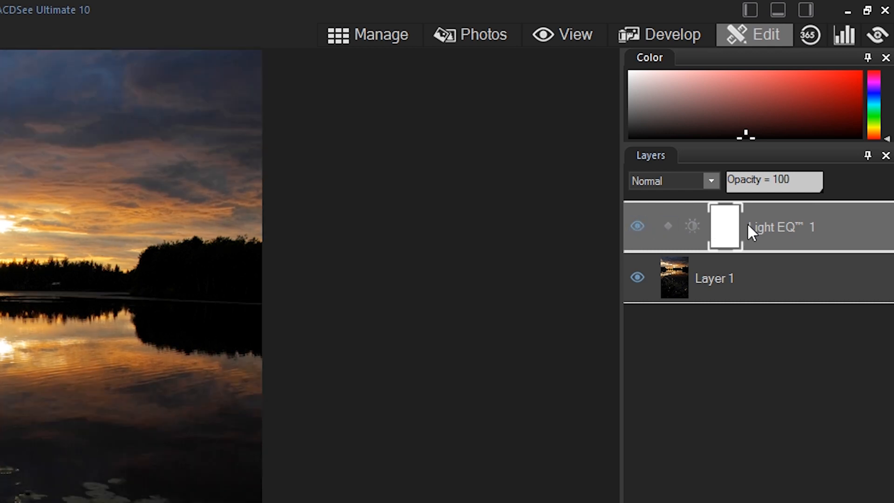
pyautogui.moveTo(790, 231)
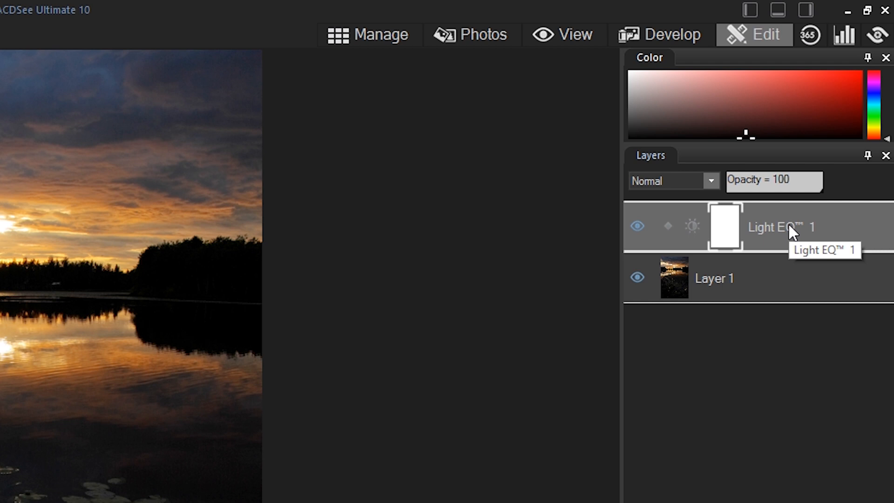
pyautogui.moveTo(630, 351)
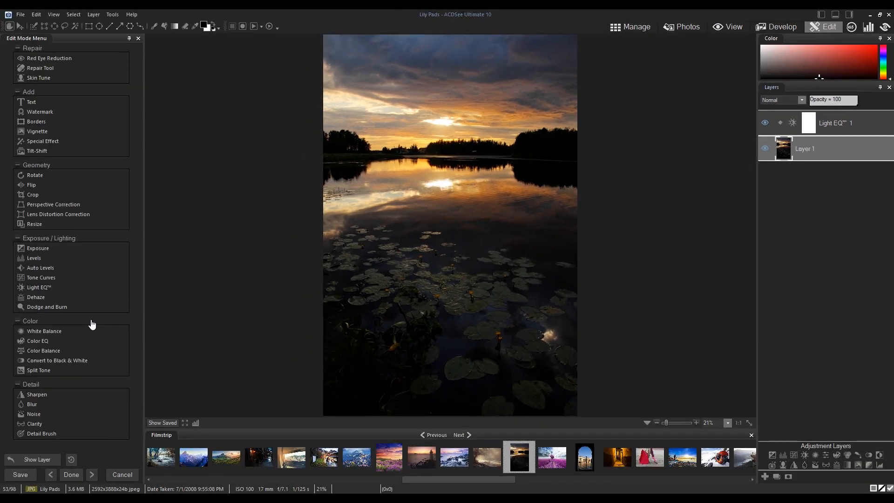
pyautogui.click(35, 296)
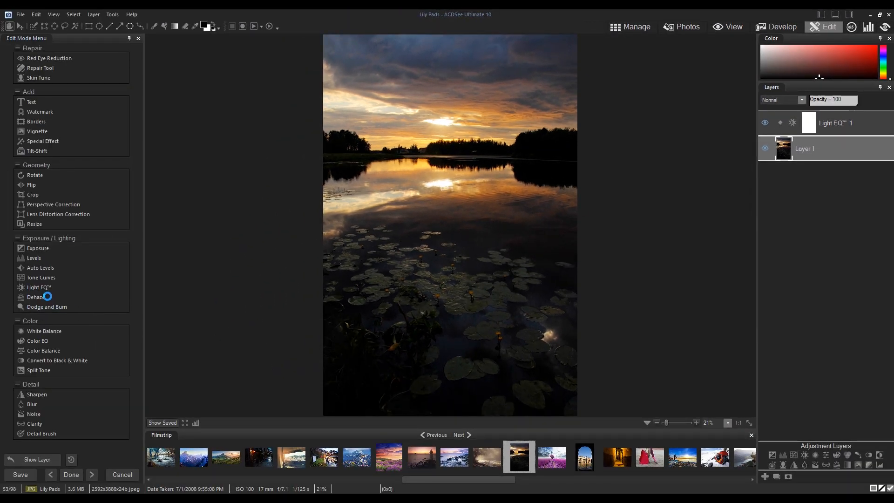
pyautogui.click(38, 287)
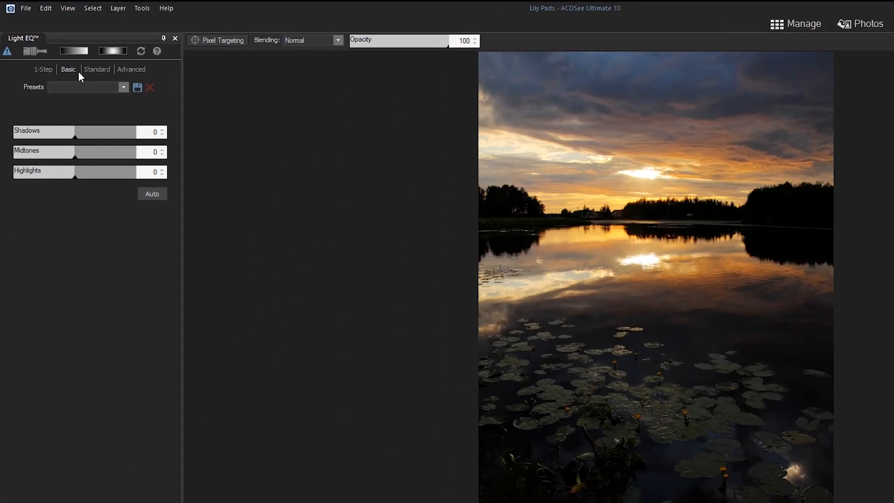
pyautogui.click(131, 68)
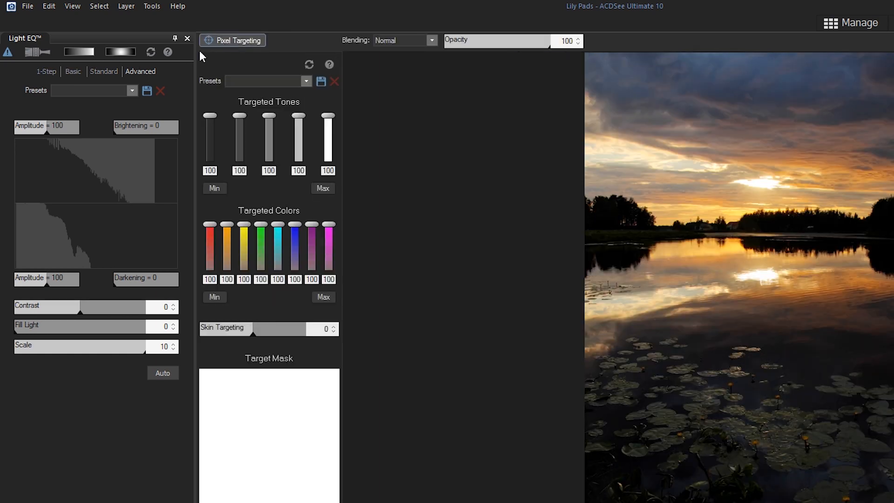
pyautogui.click(79, 52)
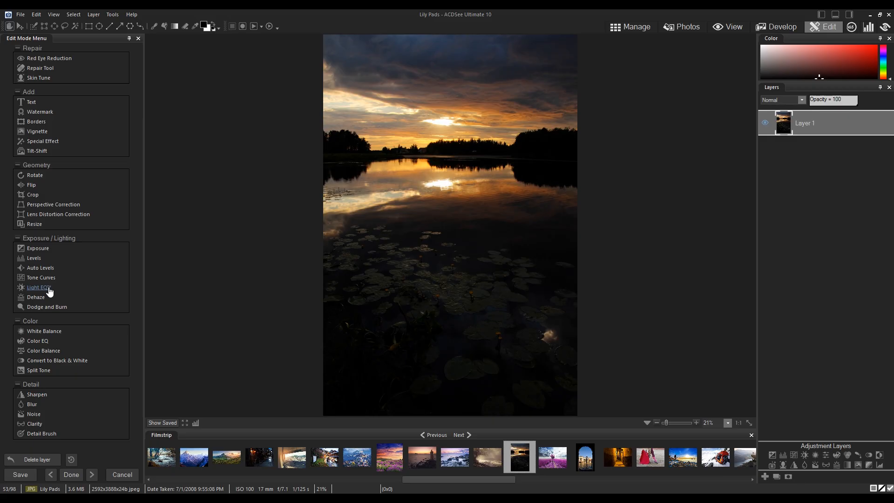
# Step: Open Light EQ on Lily Pads, try 1-Step, Standard and Advanced, then settle on Basic
pyautogui.click(38, 287)
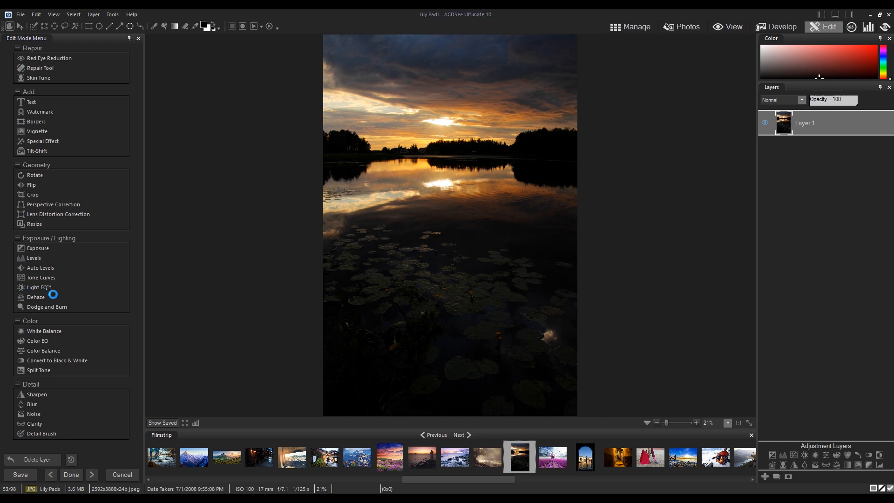
pyautogui.click(38, 287)
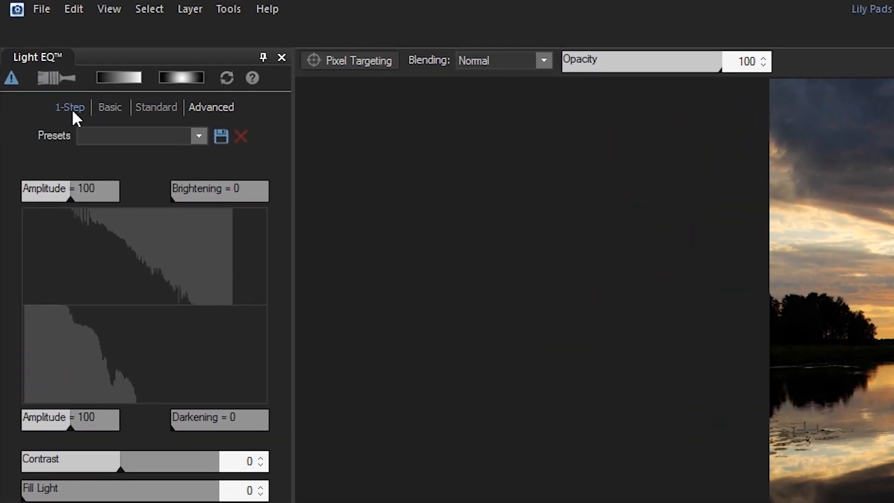
pyautogui.click(69, 108)
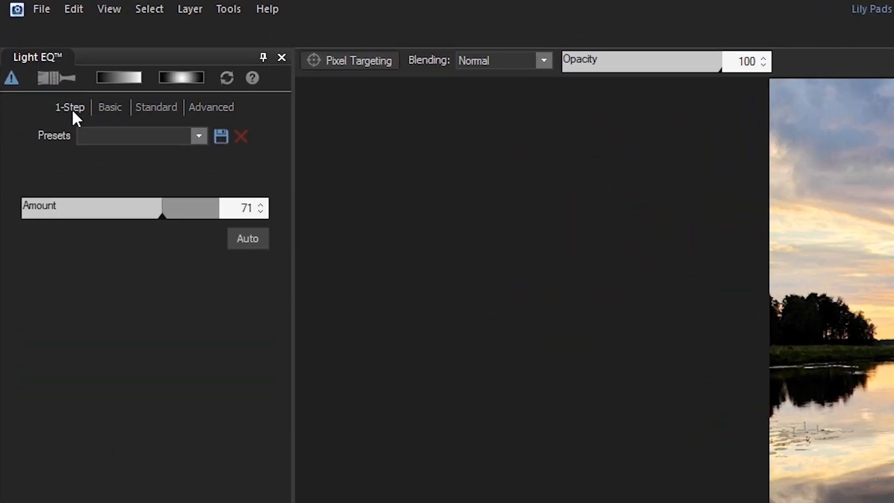
pyautogui.click(156, 107)
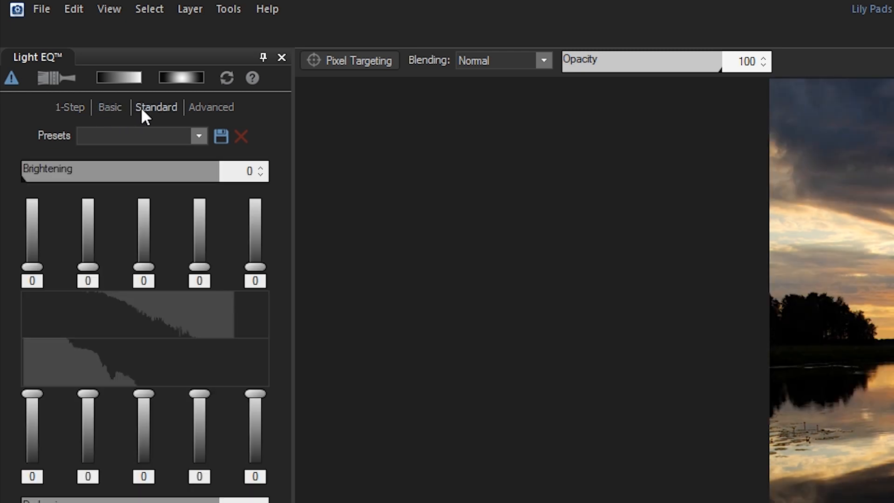
pyautogui.click(211, 107)
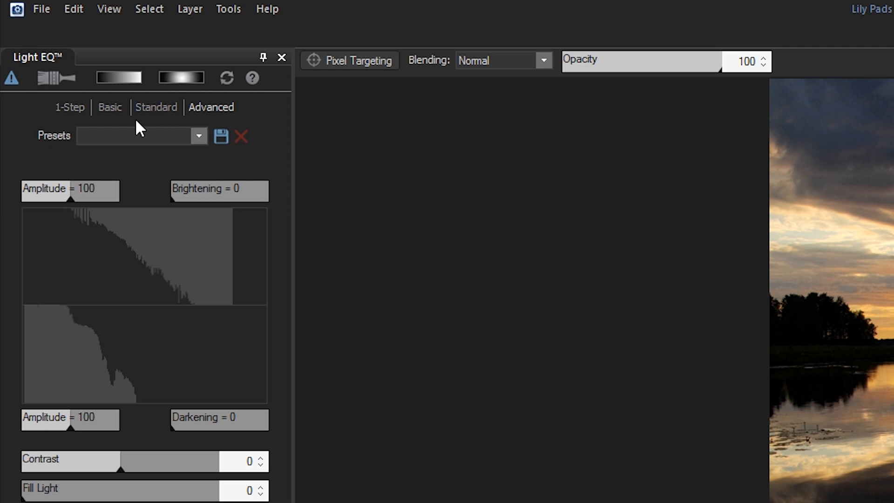
pyautogui.click(110, 107)
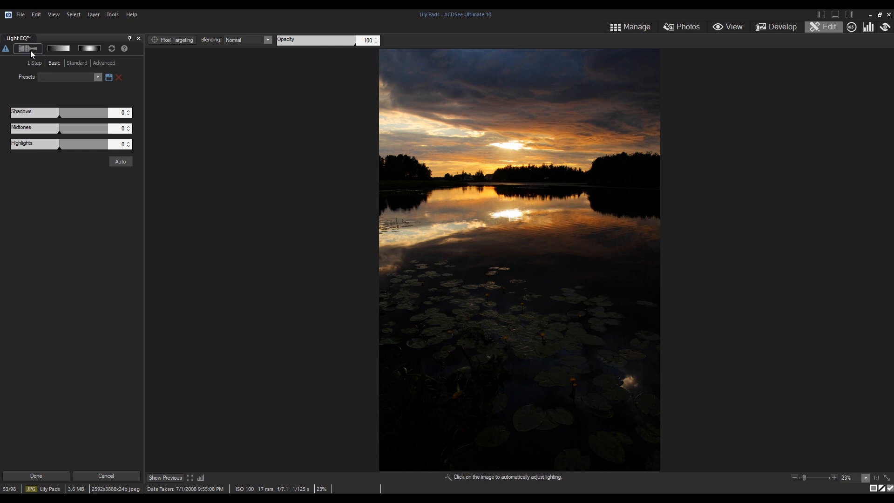
# Step: Enable the Edit Brush for the water and toggle the brush-stroke overlay
pyautogui.click(28, 48)
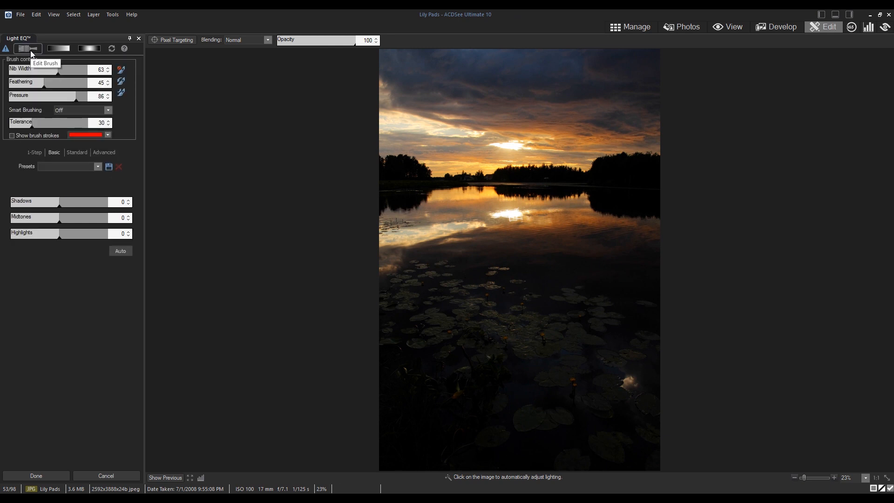
pyautogui.moveTo(396, 283)
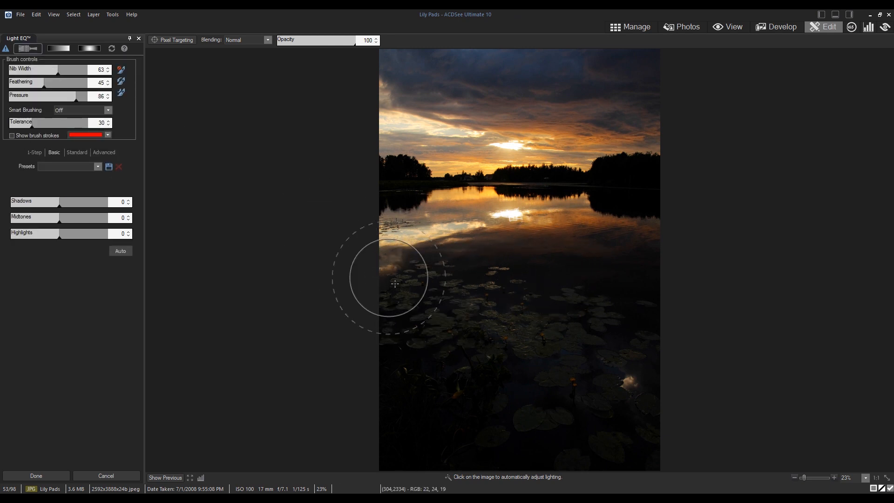
pyautogui.moveTo(576, 454)
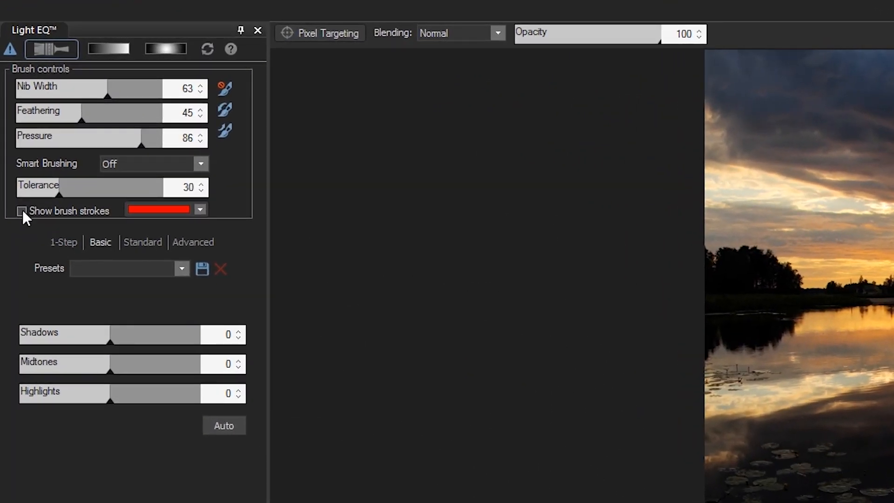
pyautogui.click(21, 210)
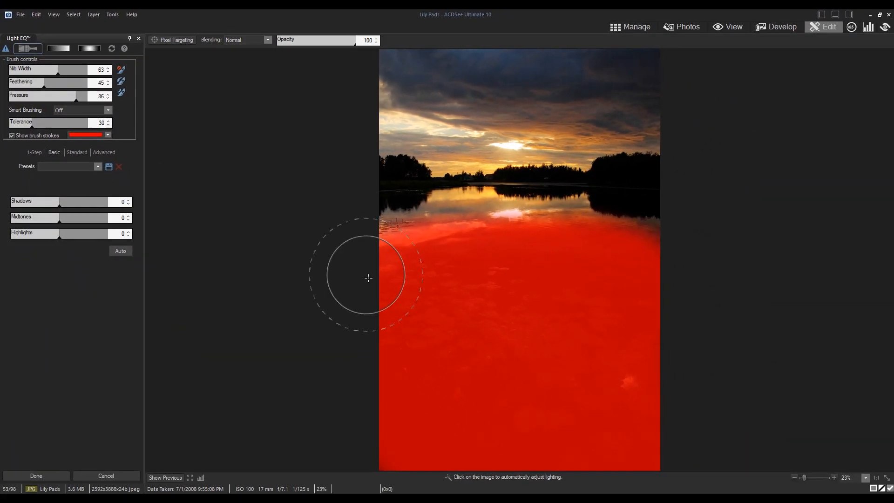
pyautogui.click(12, 135)
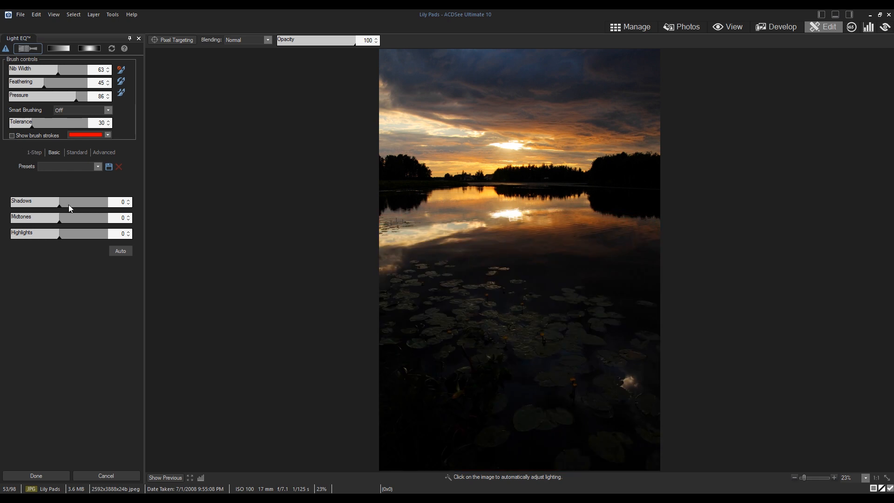
# Step: Set Light EQ shadows to 46, midtones to 20 and highlights to 22
pyautogui.moveTo(59, 201); pyautogui.dragTo(86, 201)
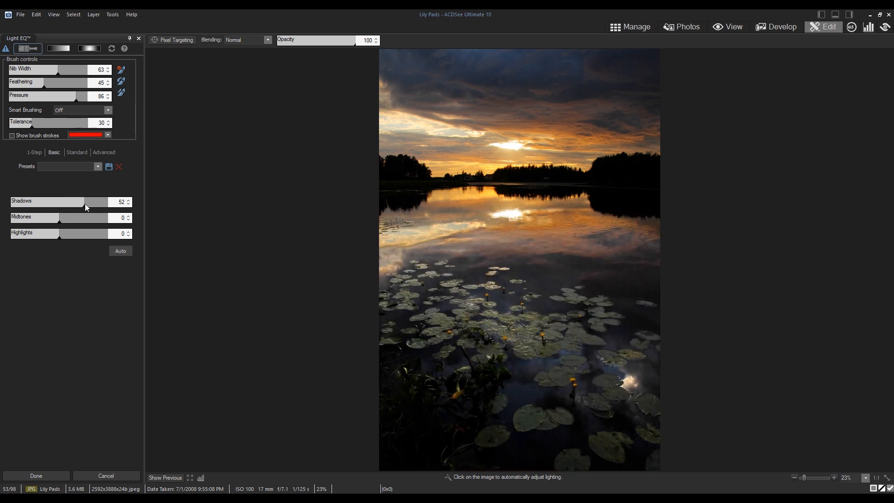
pyautogui.moveTo(86, 202); pyautogui.dragTo(80, 201)
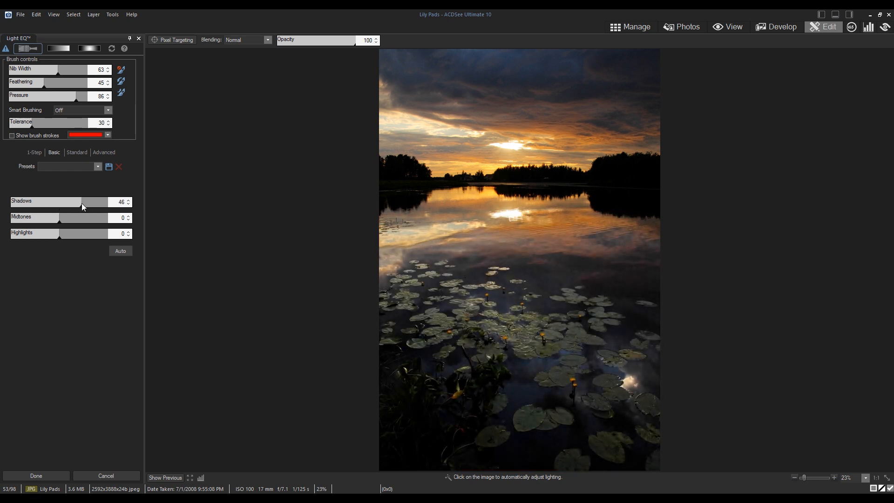
pyautogui.moveTo(64, 218); pyautogui.dragTo(83, 217)
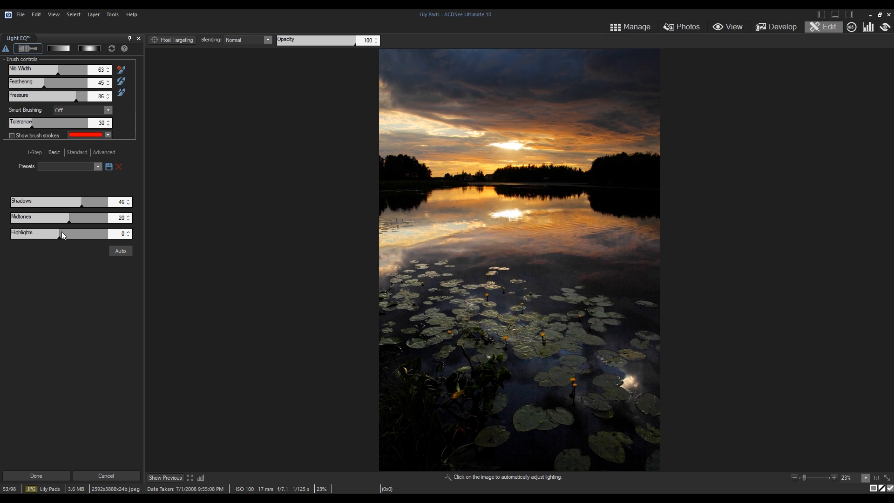
pyautogui.click(643, 322)
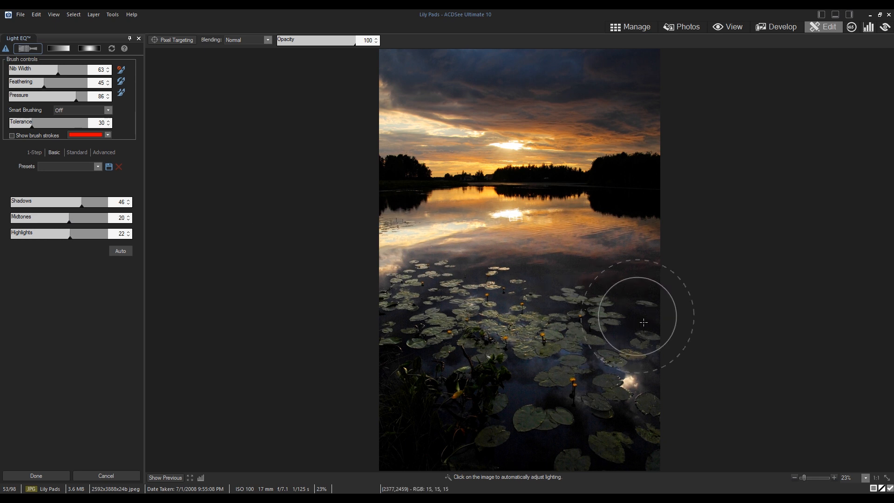
pyautogui.moveTo(659, 272)
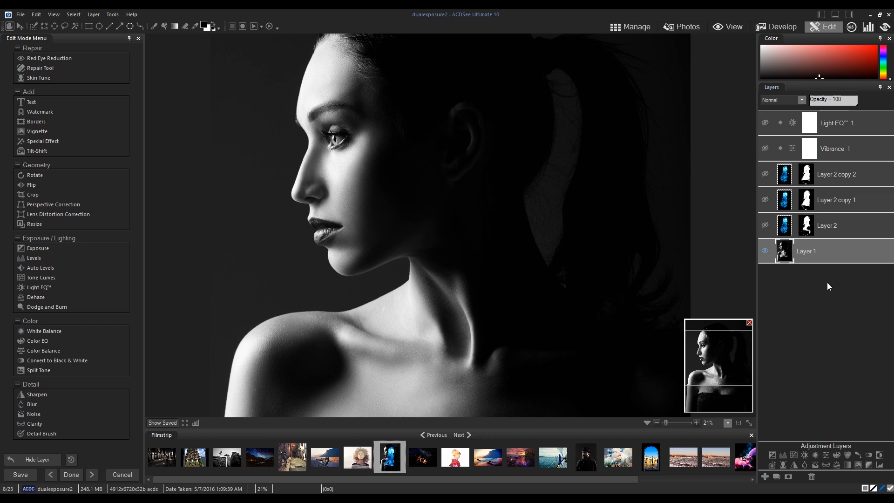
# Step: Toggle the portrait's layer visibility, then browse the Spaceship folder in Manage mode
pyautogui.click(764, 225)
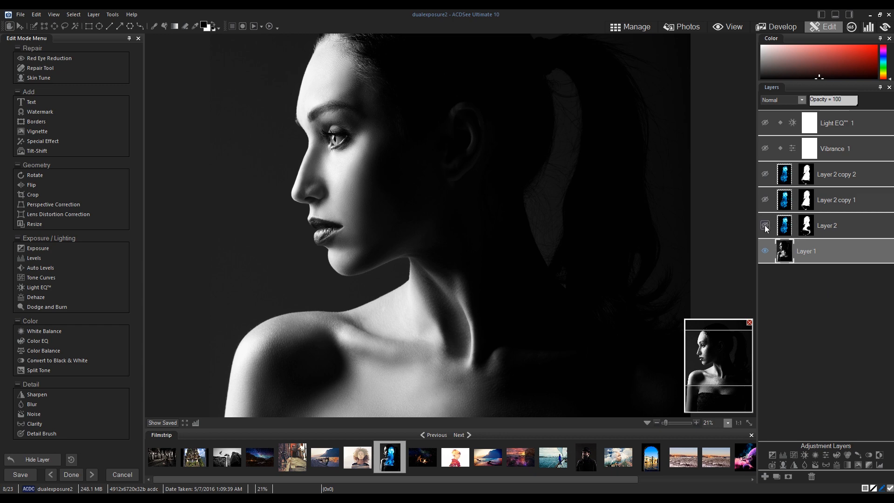
pyautogui.click(765, 173)
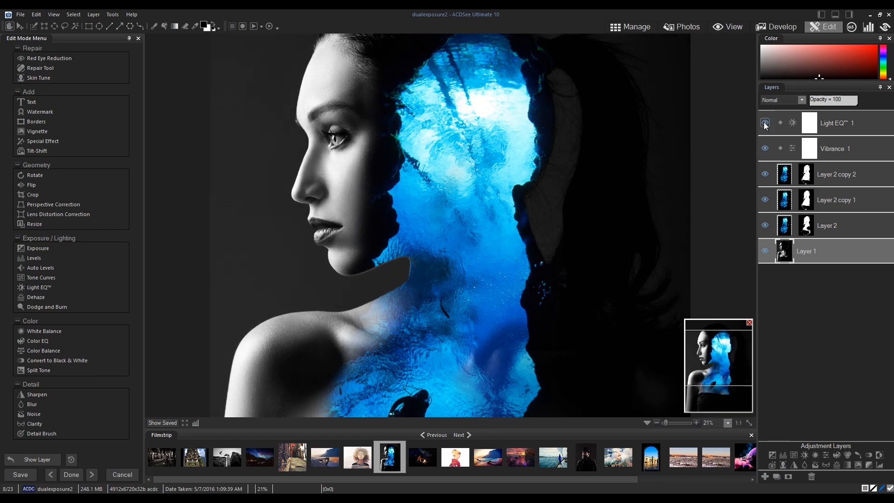
pyautogui.click(632, 26)
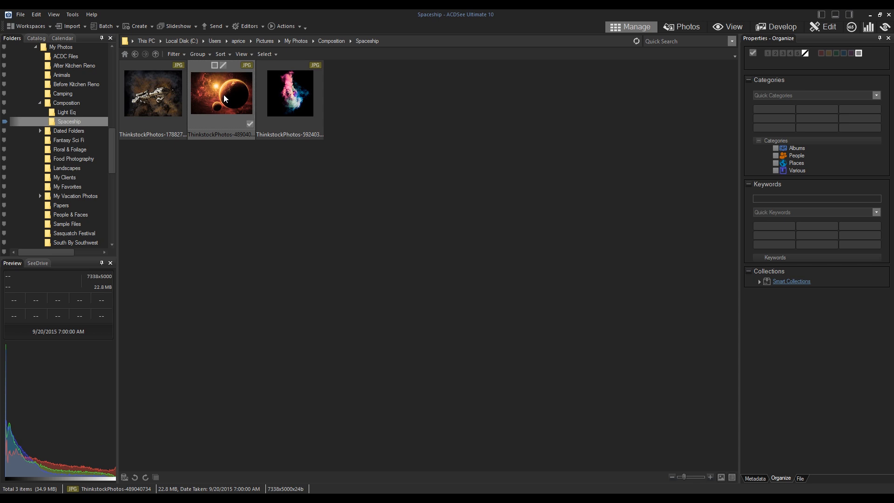
# Step: Open the planet photo in Edit and drag the smoke layer over the planet
pyautogui.click(828, 27)
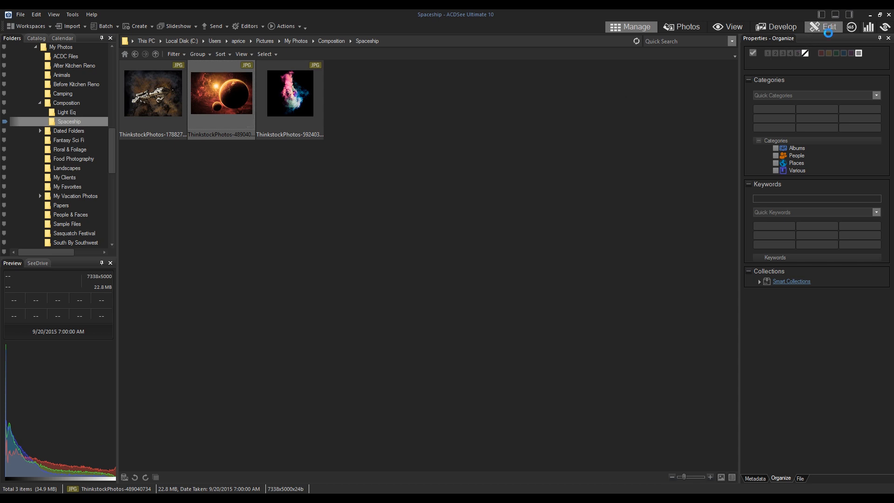
pyautogui.click(828, 27)
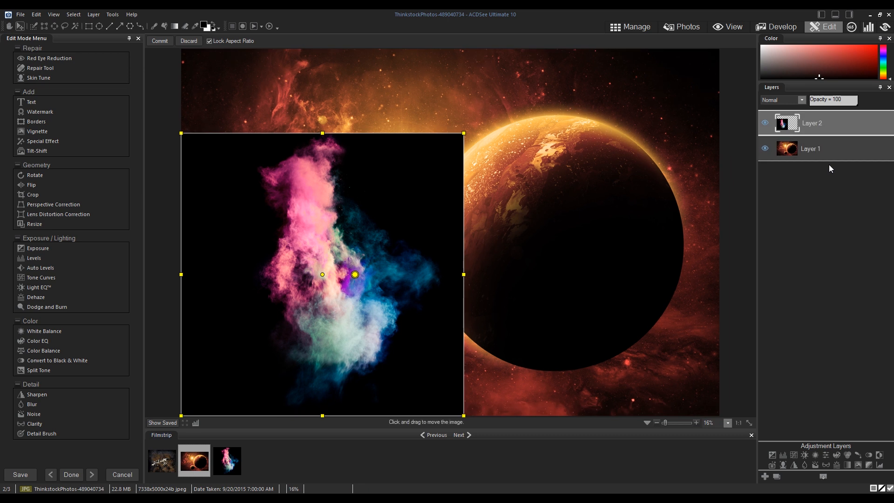
pyautogui.moveTo(322, 275); pyautogui.dragTo(529, 223)
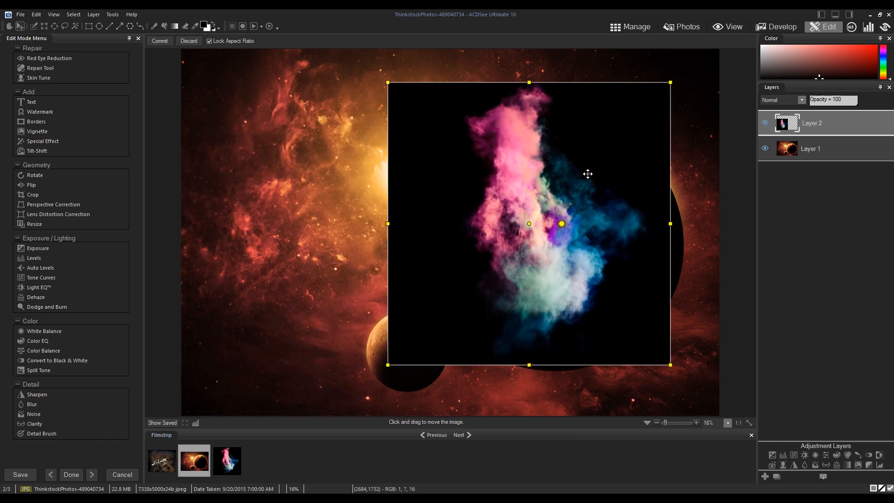
pyautogui.moveTo(587, 173); pyautogui.dragTo(463, 227)
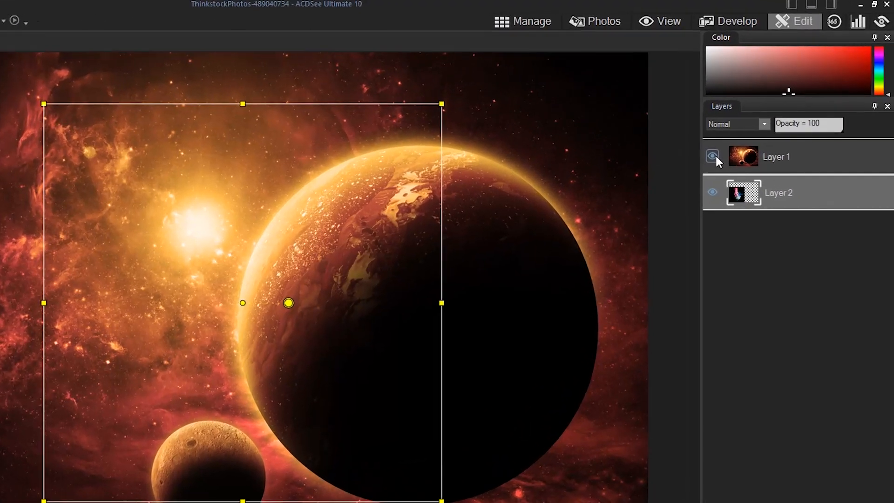
# Step: Toggle the planet layer's visibility and select the smoke layer
pyautogui.click(712, 155)
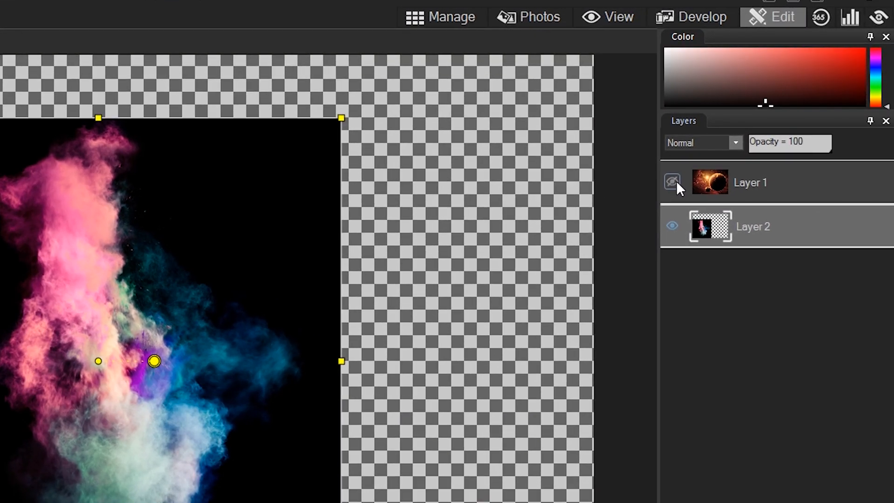
pyautogui.click(673, 182)
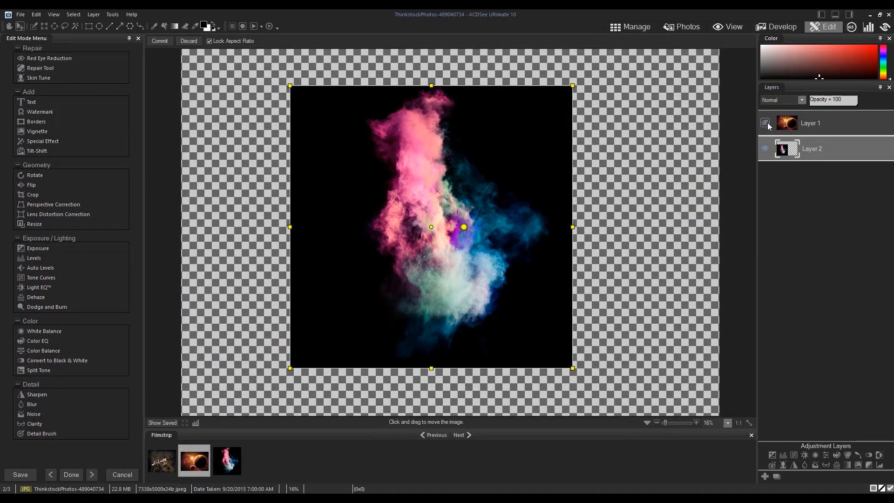
pyautogui.click(764, 123)
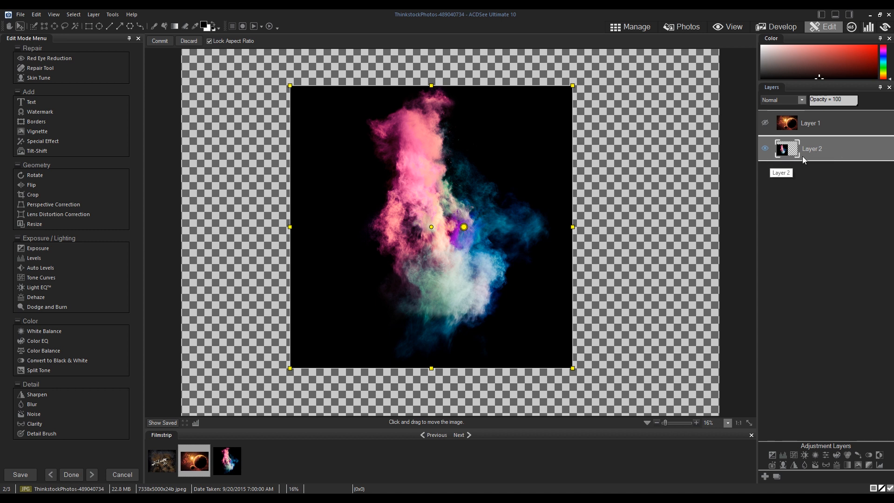
pyautogui.click(765, 123)
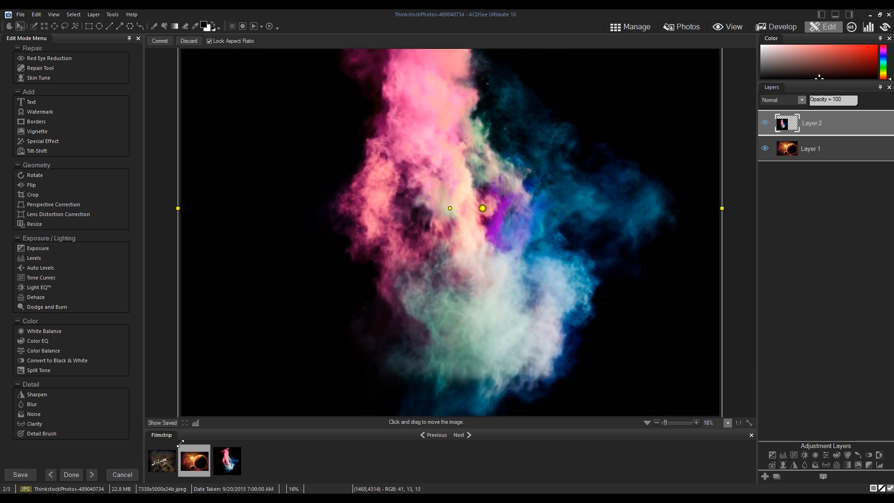
pyautogui.moveTo(491, 273)
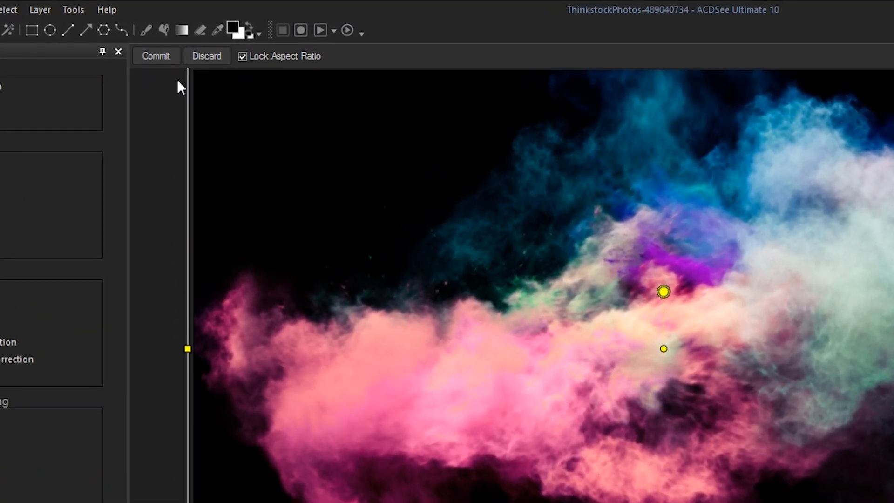
# Step: Apply the smoke layer's transform and set the Selection Brush to Magic smart brushing
pyautogui.click(155, 56)
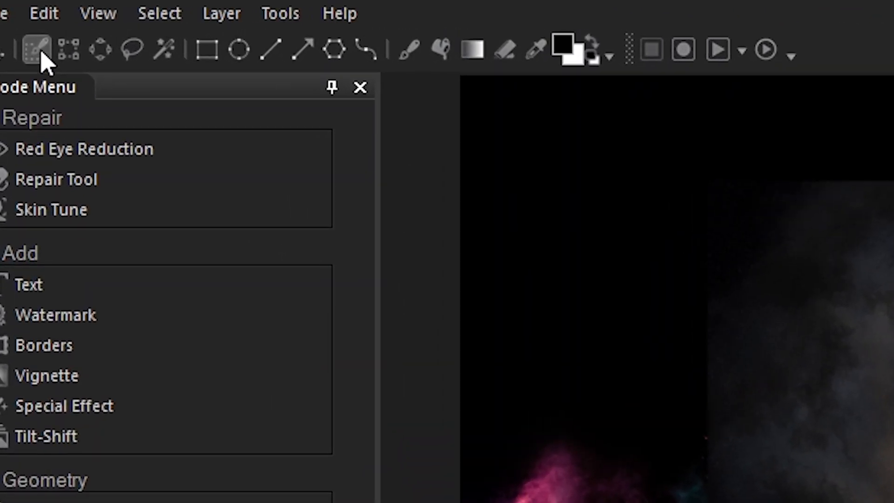
pyautogui.click(36, 49)
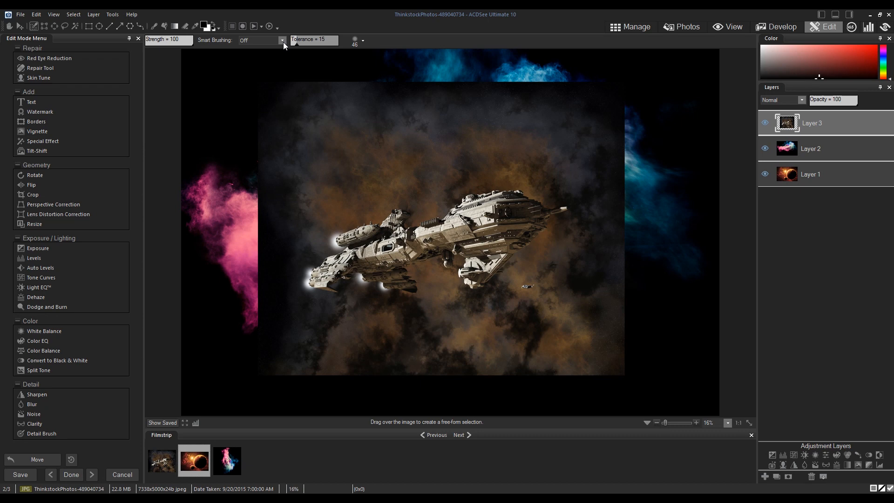
pyautogui.moveTo(368, 147)
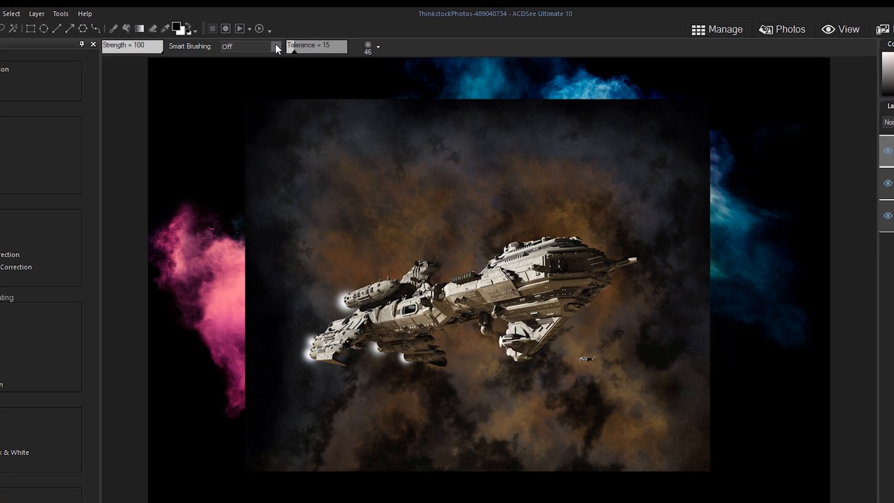
pyautogui.click(275, 45)
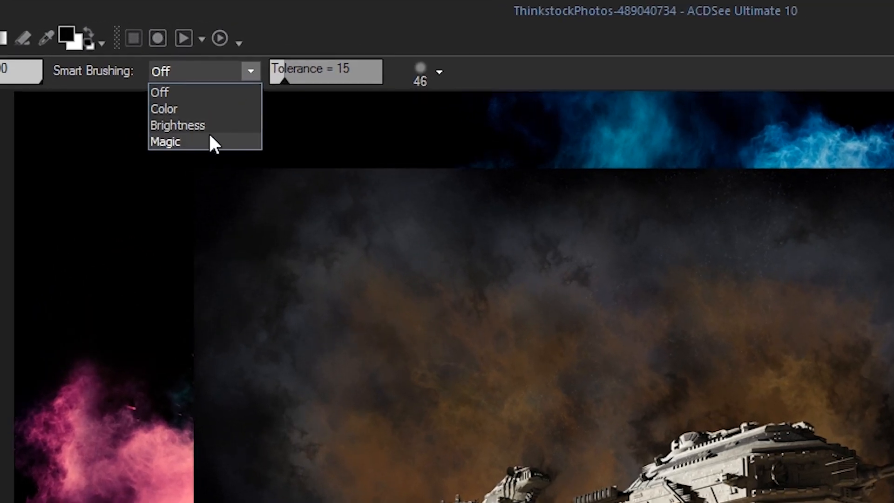
pyautogui.click(165, 142)
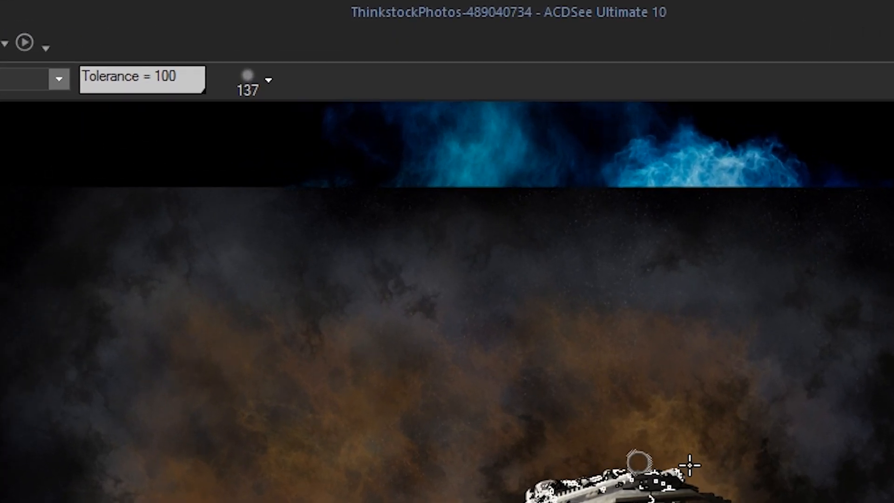
# Step: Brush a selection across the spaceship's hull
pyautogui.click(267, 79)
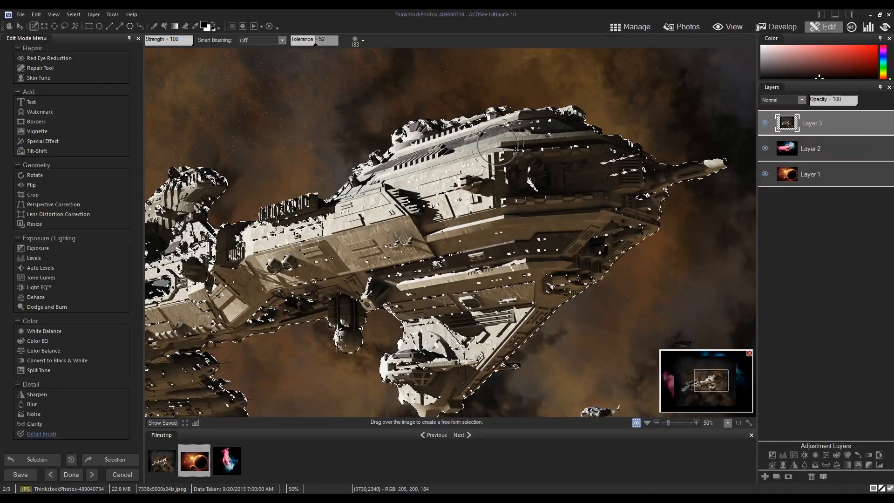
pyautogui.moveTo(496, 142); pyautogui.dragTo(628, 177)
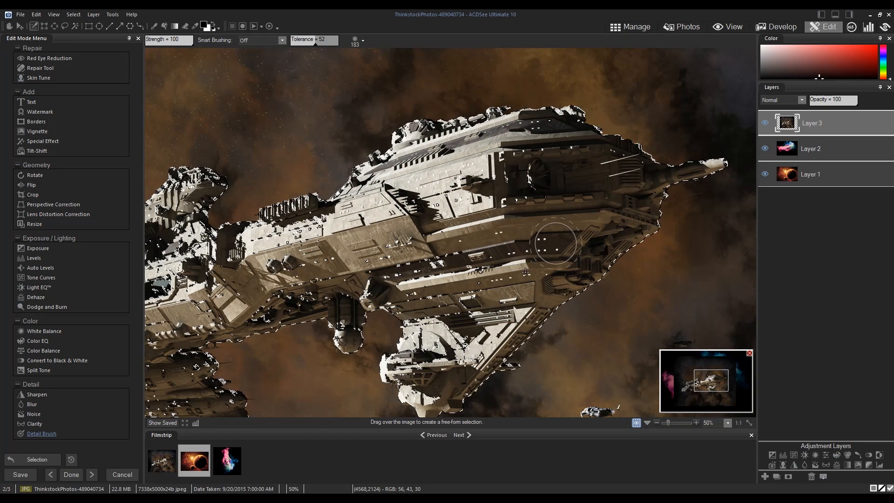
pyautogui.moveTo(556, 242); pyautogui.dragTo(362, 279)
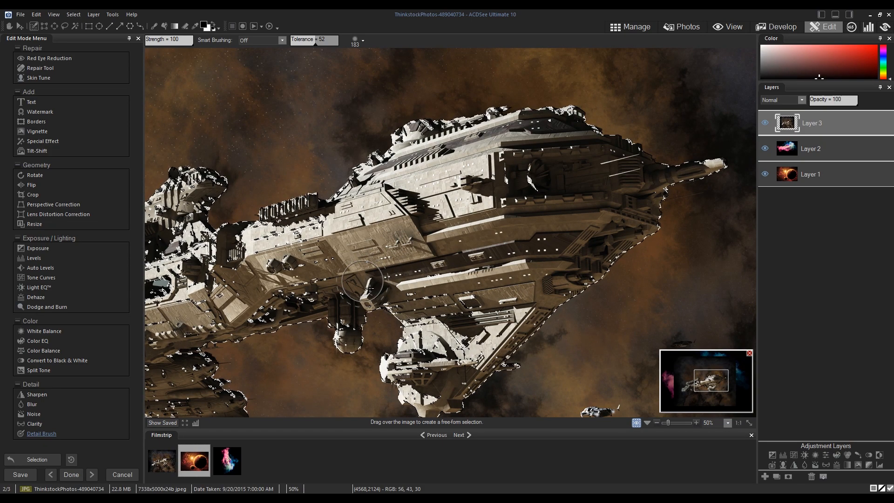
pyautogui.click(92, 15)
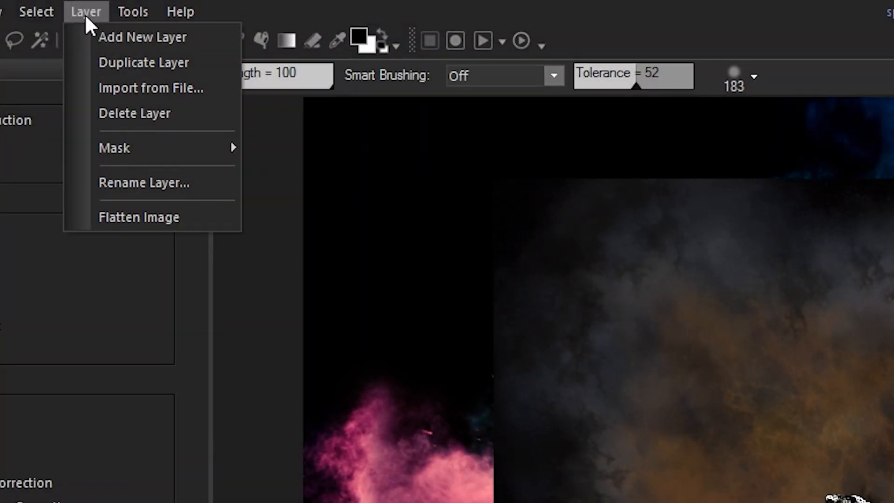
pyautogui.moveTo(114, 148)
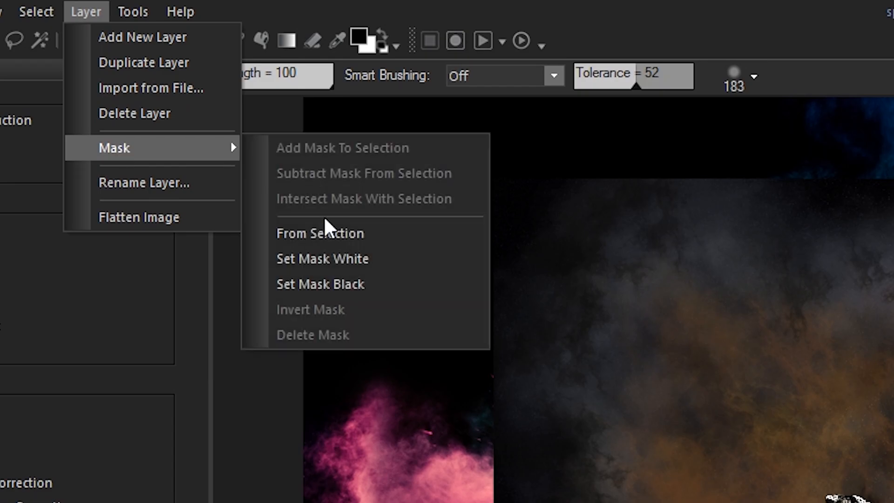
# Step: Create a layer mask on the spaceship layer from the selection
pyautogui.click(320, 232)
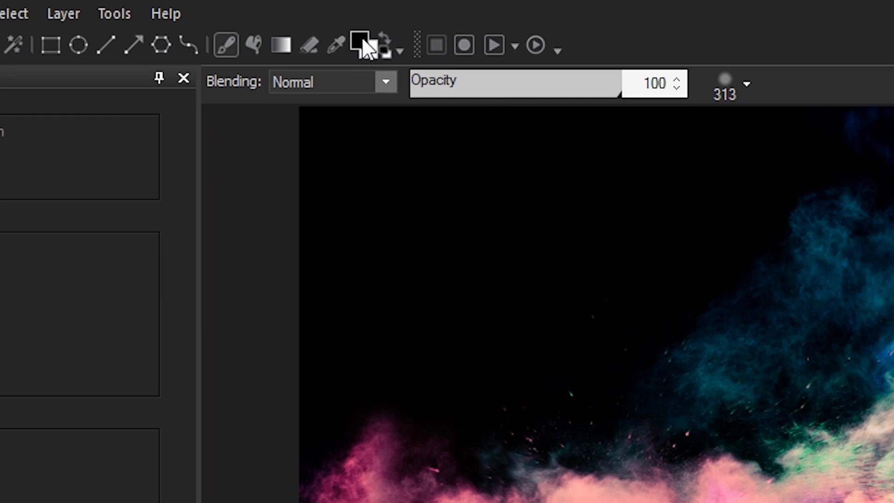
pyautogui.moveTo(362, 47)
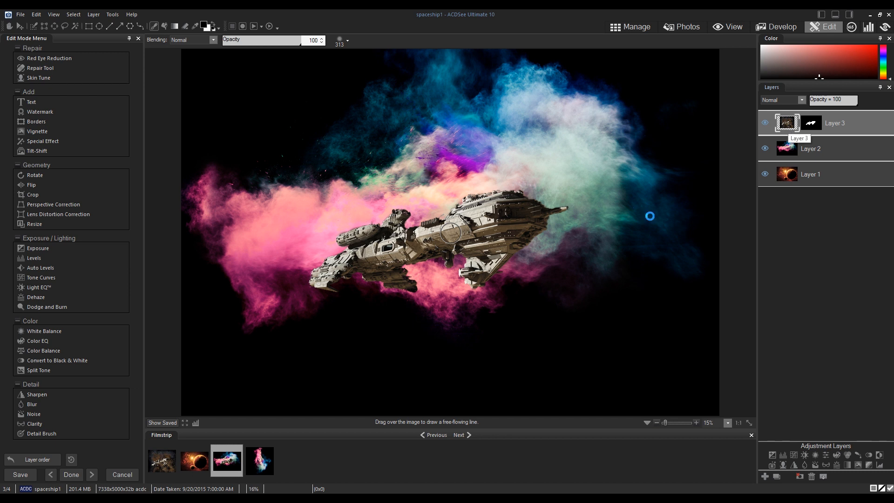
# Step: Brush across the spaceship body to reshape the mask
pyautogui.moveTo(648, 216); pyautogui.dragTo(494, 274)
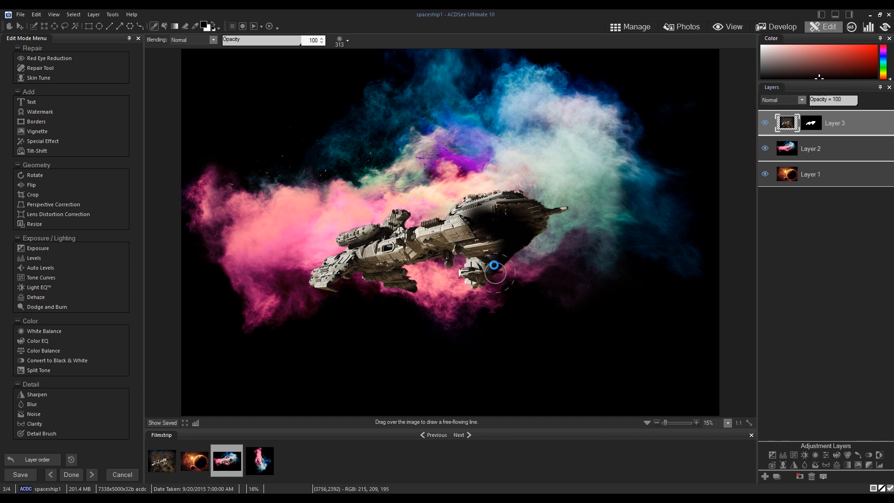
pyautogui.moveTo(494, 271); pyautogui.dragTo(545, 260)
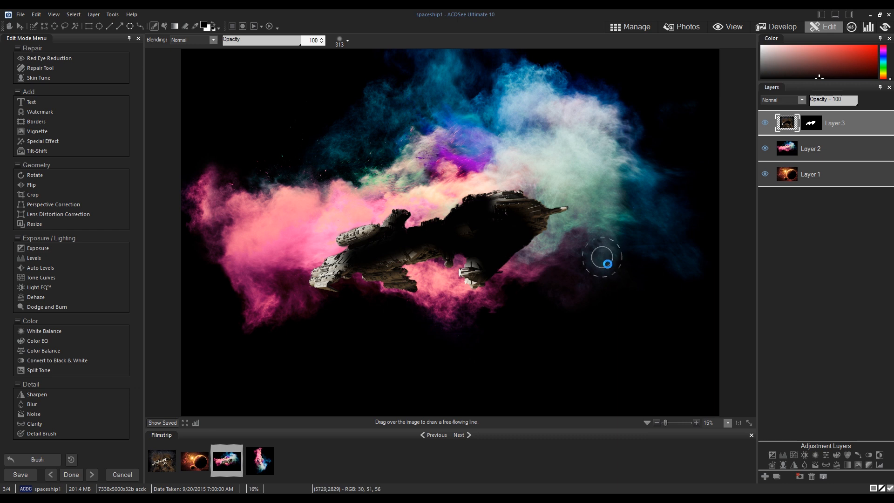
pyautogui.moveTo(606, 264); pyautogui.dragTo(434, 228)
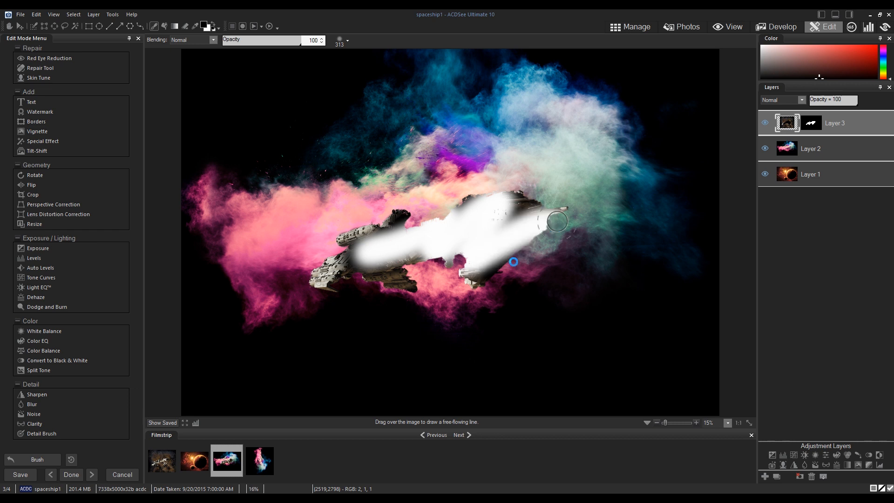
pyautogui.moveTo(513, 262); pyautogui.dragTo(596, 278)
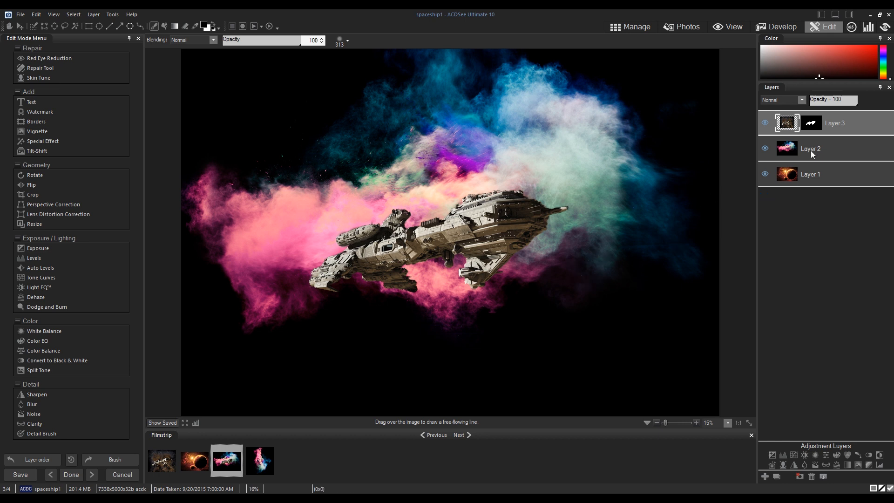
# Step: Paint Layer 3's mask around the ship to hide the leftover brown background
pyautogui.click(810, 122)
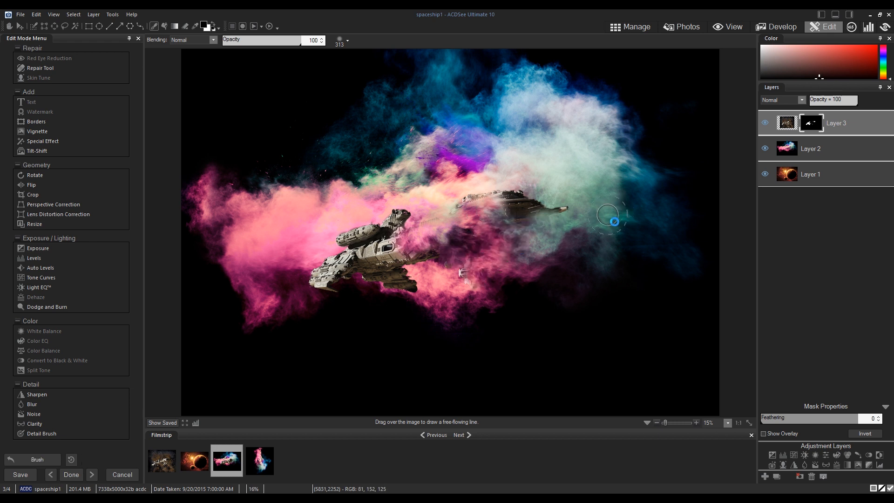
pyautogui.moveTo(609, 222); pyautogui.dragTo(492, 237)
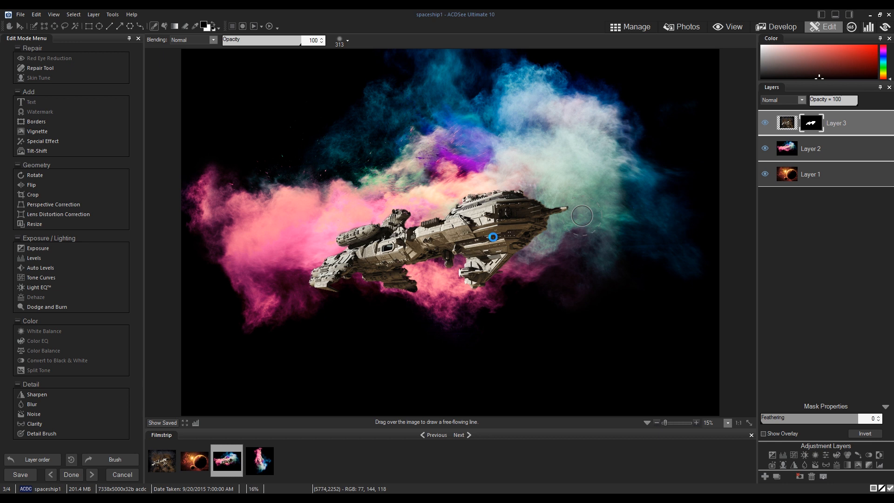
pyautogui.moveTo(493, 237); pyautogui.dragTo(456, 196)
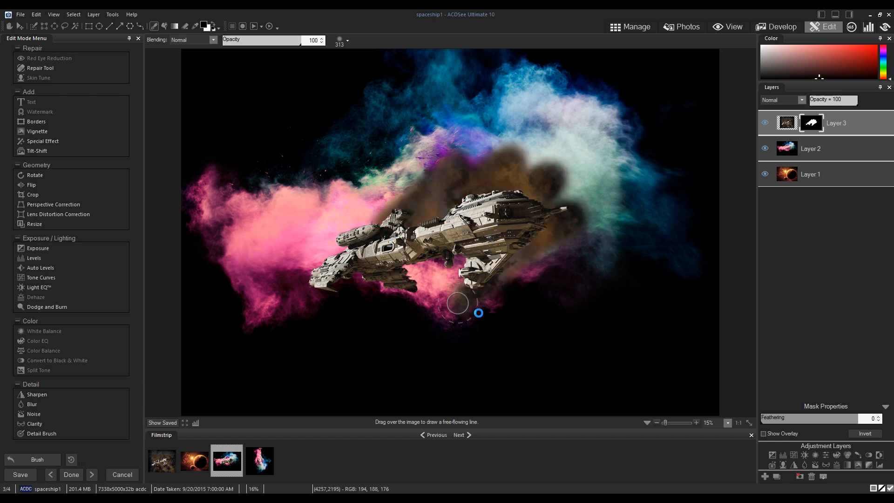
pyautogui.moveTo(457, 302); pyautogui.dragTo(569, 279)
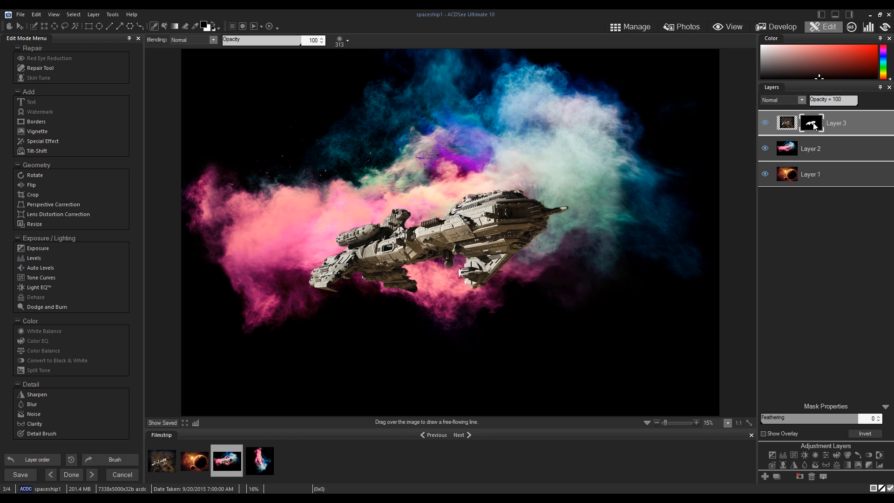
pyautogui.moveTo(815, 124)
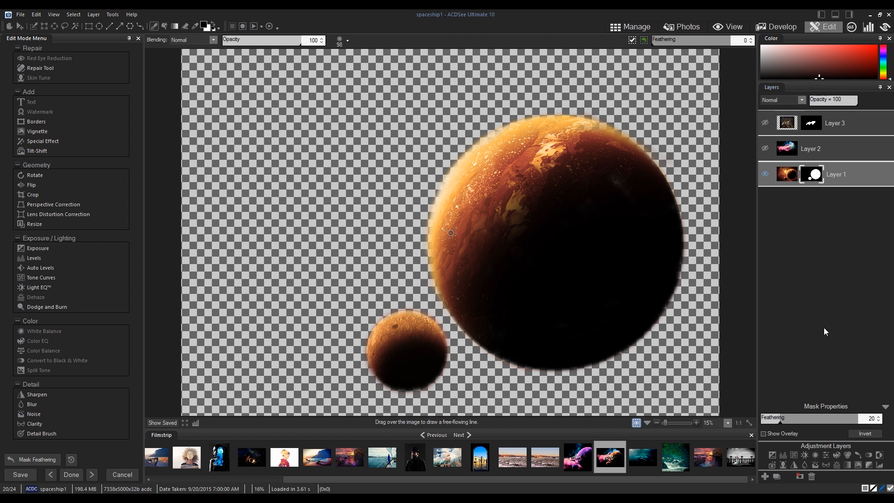
# Step: Add a Vibrance layer with Hue 50, clipped to the planet layer
pyautogui.click(764, 148)
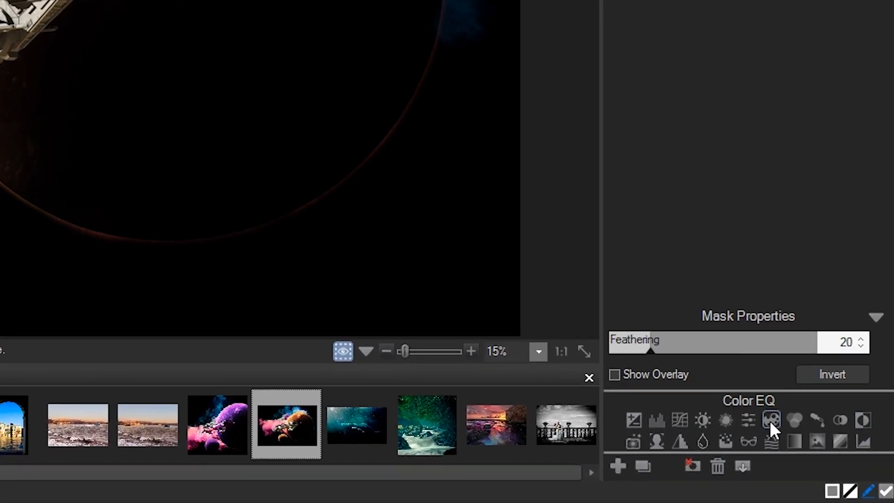
pyautogui.click(748, 420)
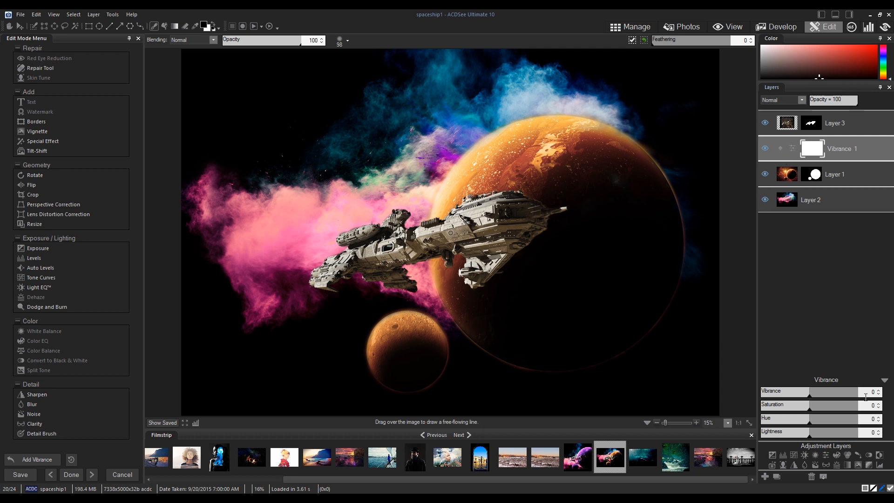
pyautogui.moveTo(795, 419); pyautogui.dragTo(833, 418)
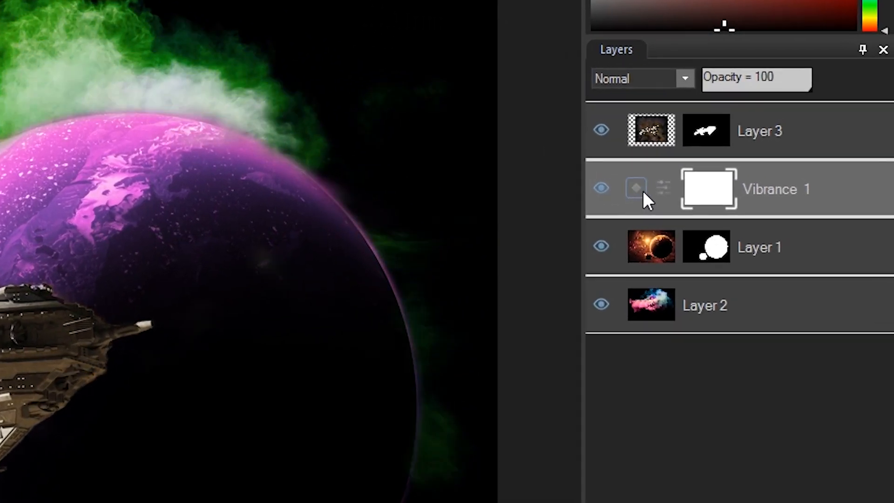
pyautogui.click(635, 189)
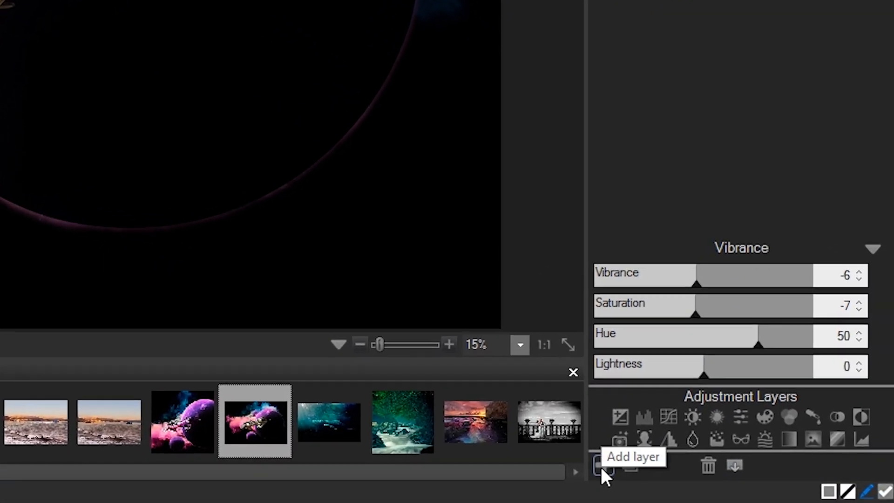
# Step: Add an empty Layer 4 above the purple-planet Vibrance layer
pyautogui.click(603, 466)
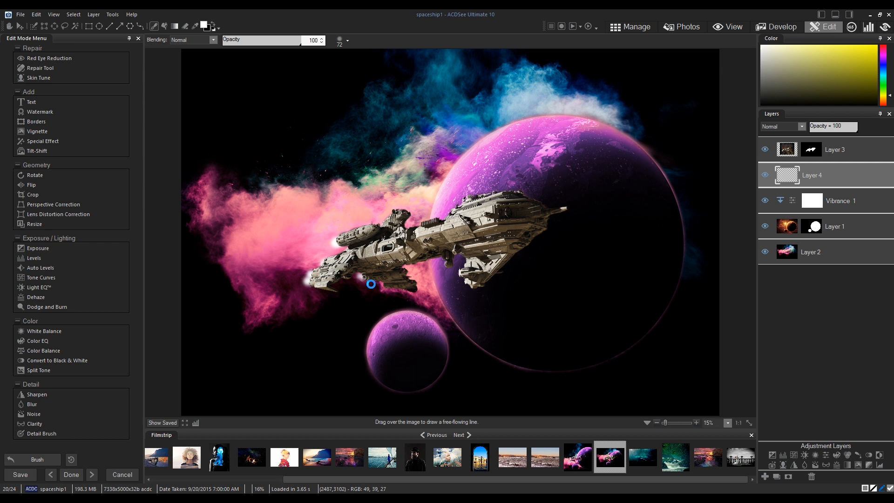
pyautogui.moveTo(637, 302)
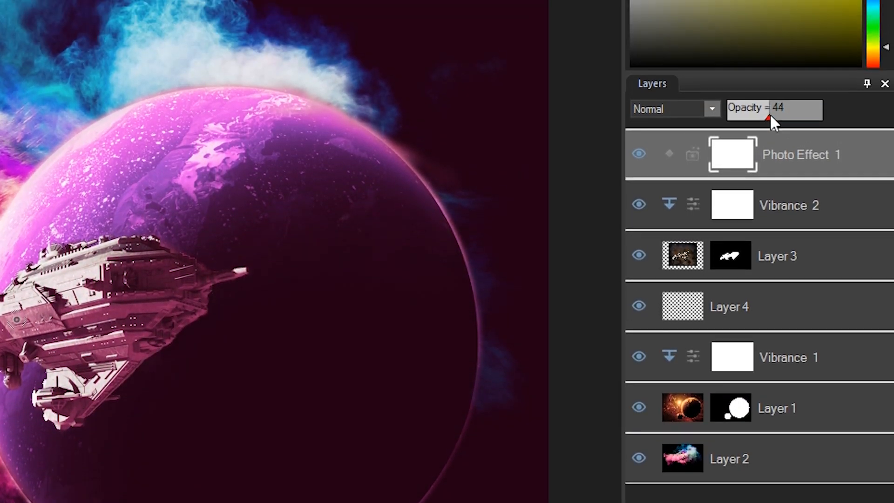
# Step: Blend the Photo Effect layer in Hard light and lower its opacity to about 16
pyautogui.click(675, 109)
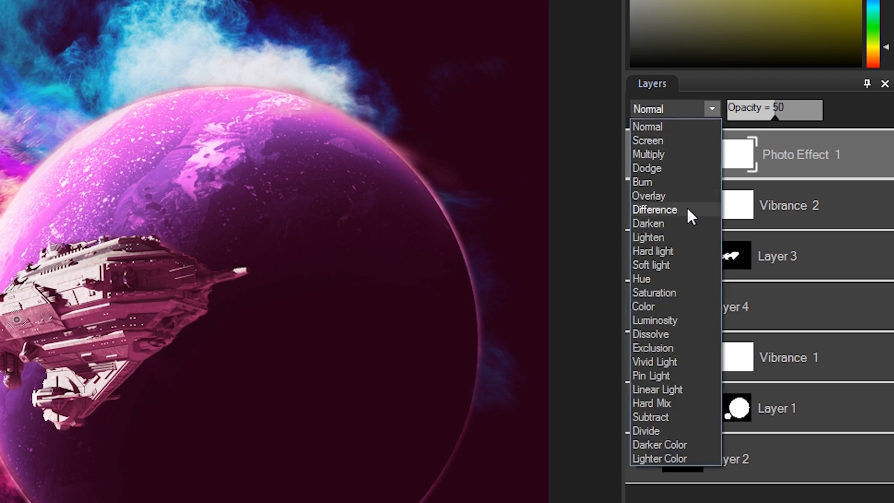
pyautogui.click(653, 251)
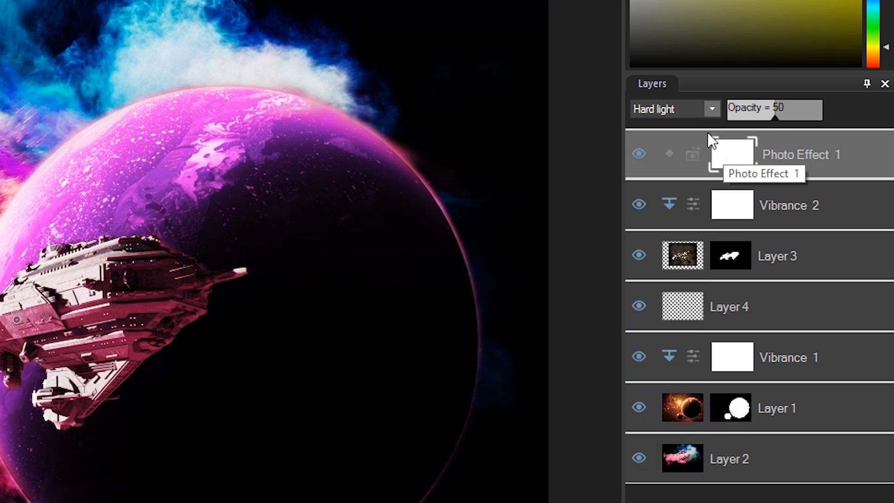
pyautogui.moveTo(774, 117); pyautogui.dragTo(746, 118)
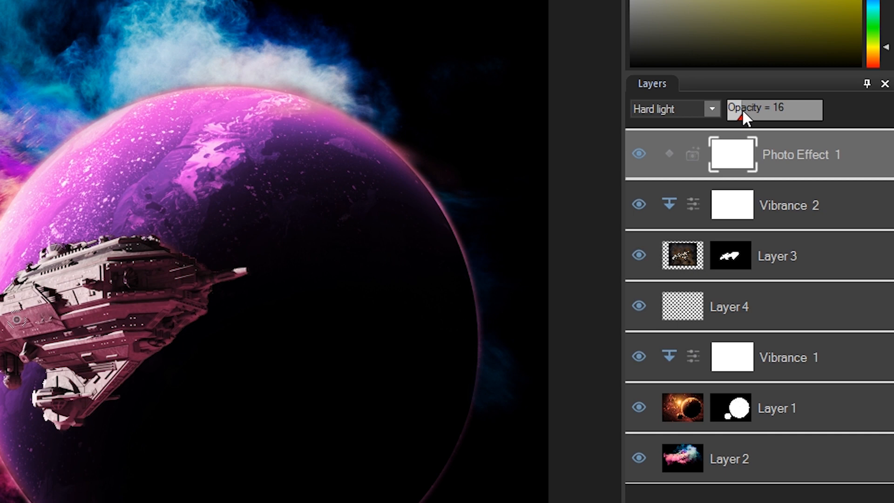
pyautogui.moveTo(741, 120); pyautogui.dragTo(759, 120)
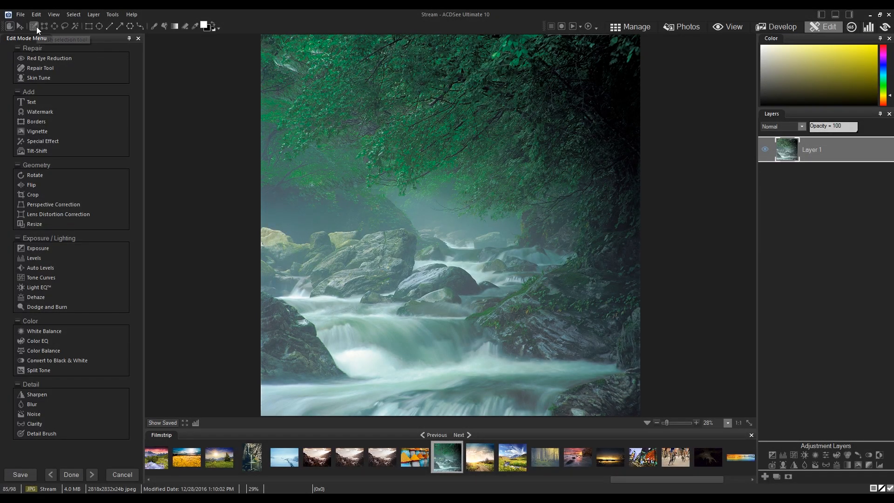
# Step: Select the Stream photo's rushing water with Freehand Lasso, Magic smart brushing, and a smaller brush
pyautogui.click(37, 26)
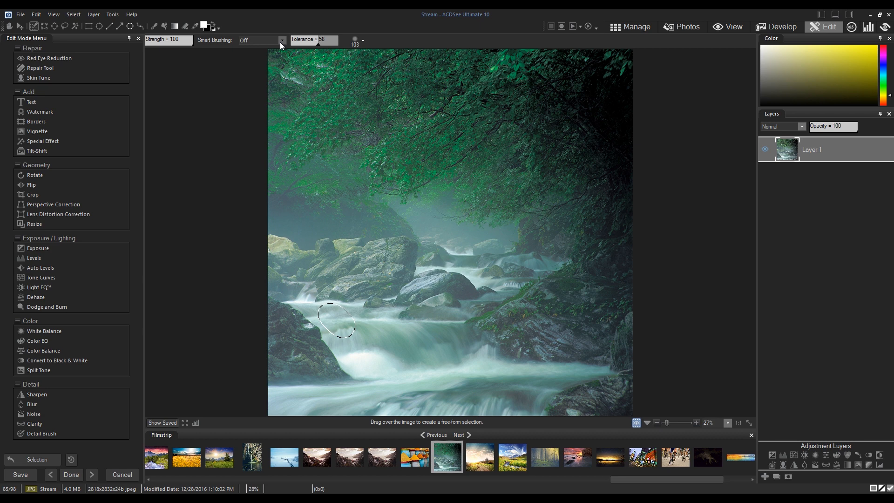
pyautogui.click(280, 40)
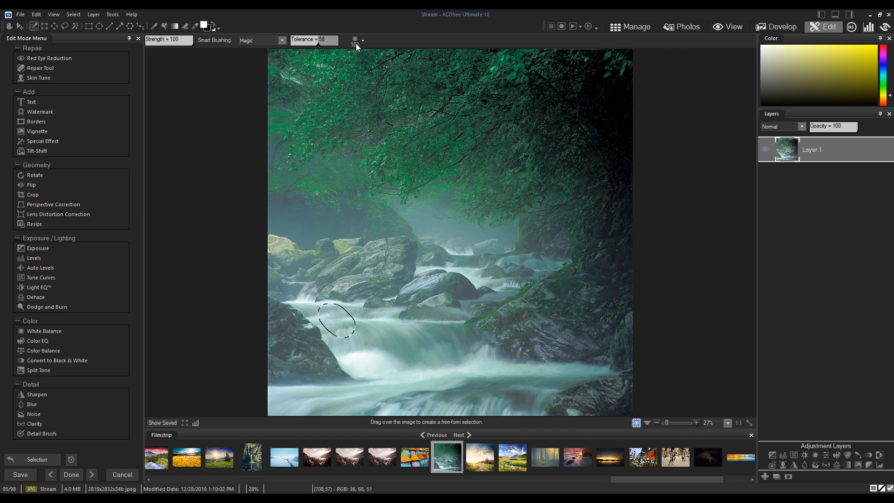
pyautogui.click(362, 41)
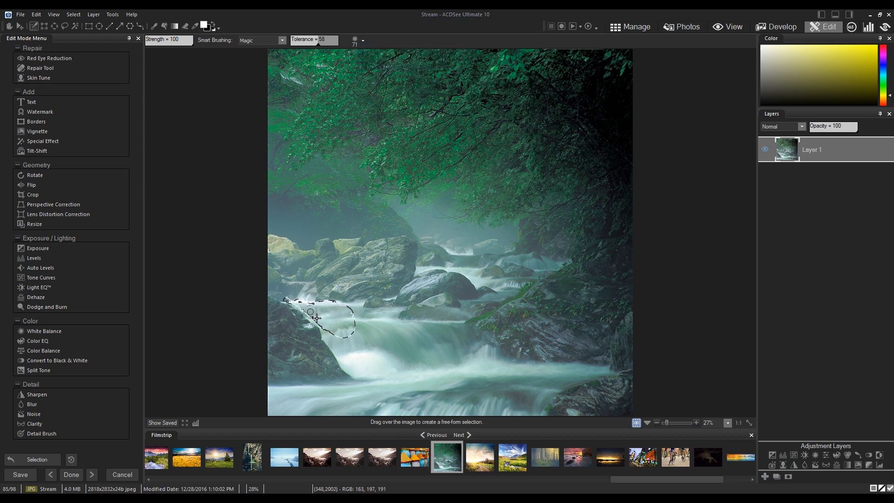
pyautogui.moveTo(310, 313); pyautogui.dragTo(502, 294)
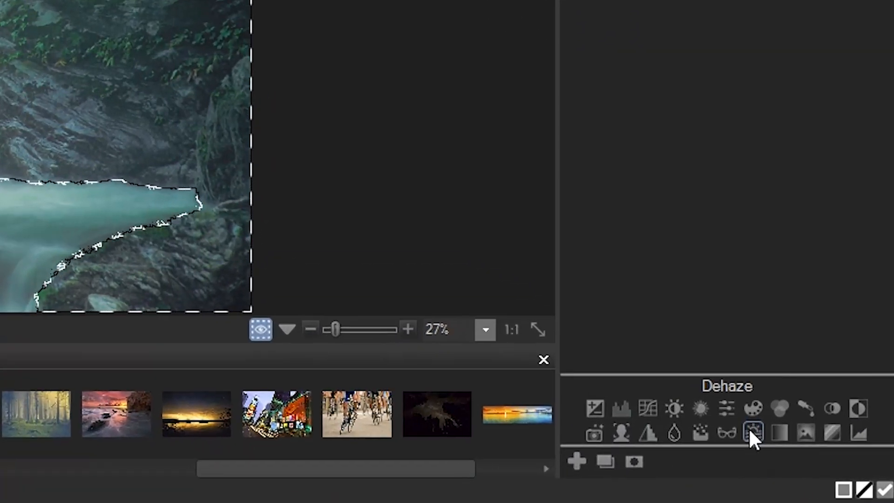
# Step: Give the stream selection a Dehaze layer at 78, then add a Dehaze layer to Forest
pyautogui.click(754, 433)
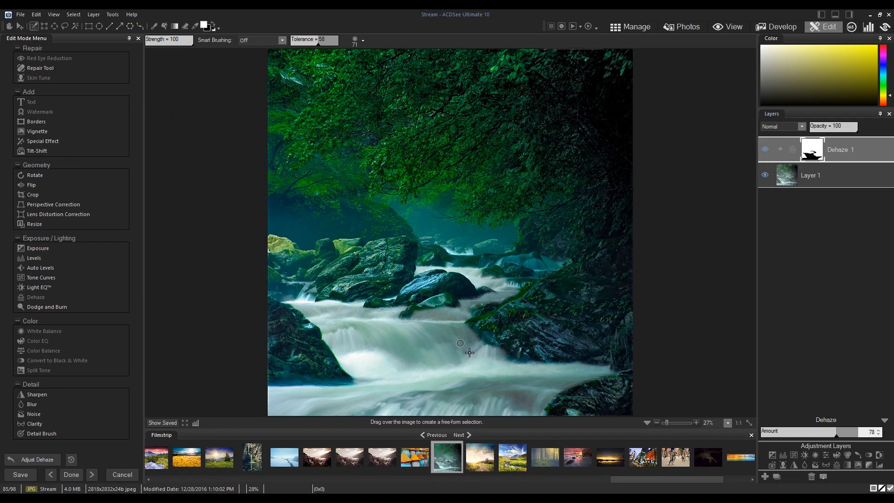
pyautogui.moveTo(504, 312)
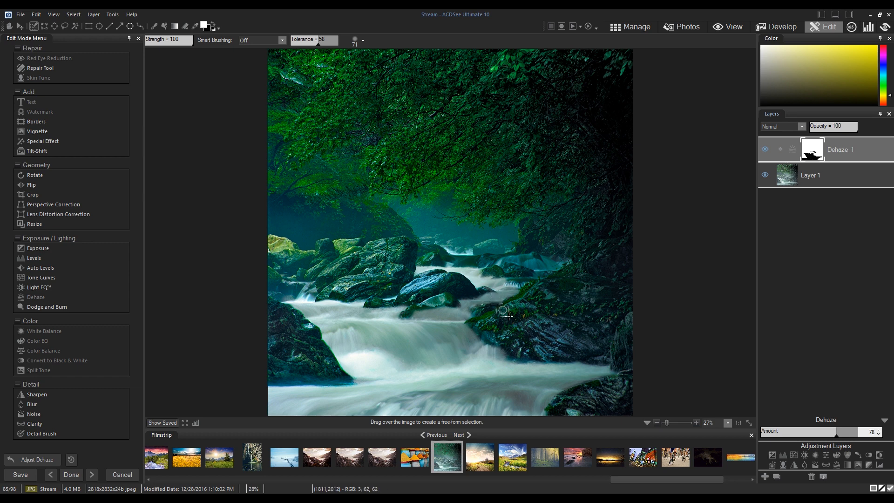
pyautogui.moveTo(504, 315)
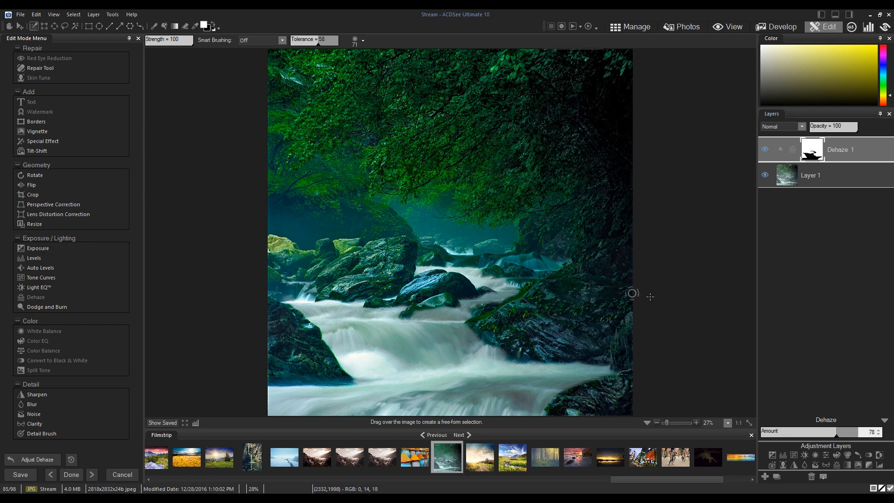
pyautogui.moveTo(815, 152)
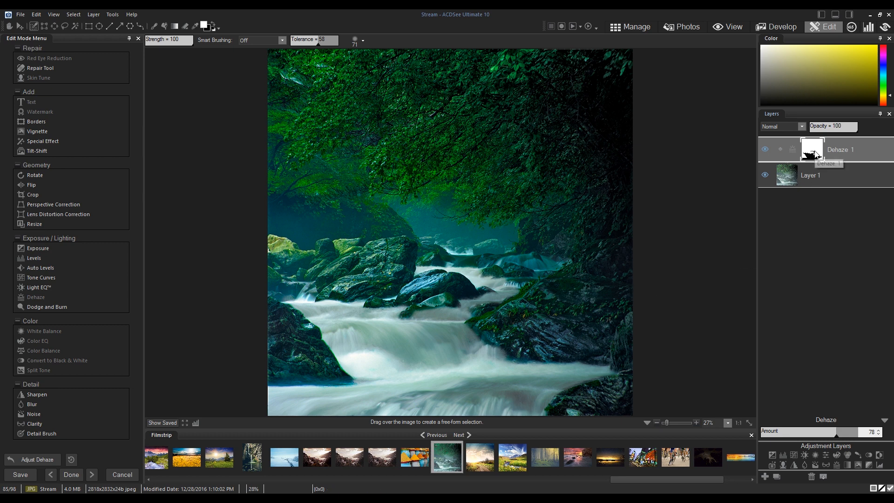
pyautogui.click(811, 149)
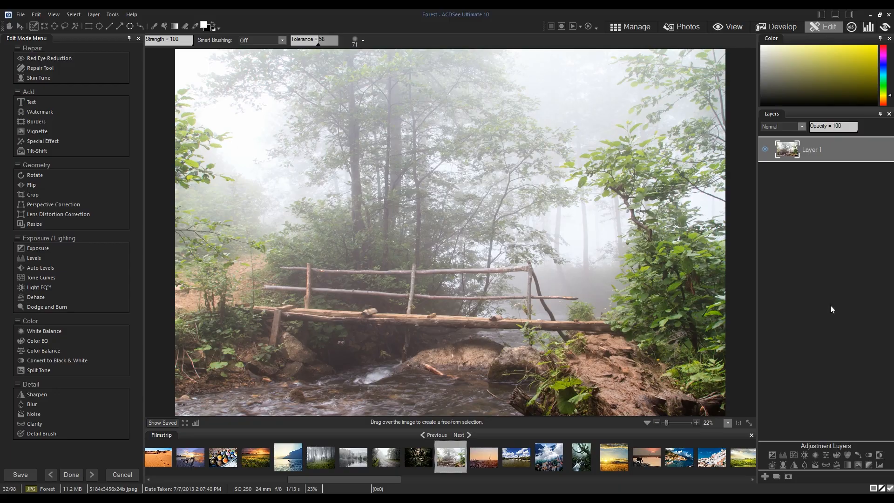
pyautogui.click(35, 297)
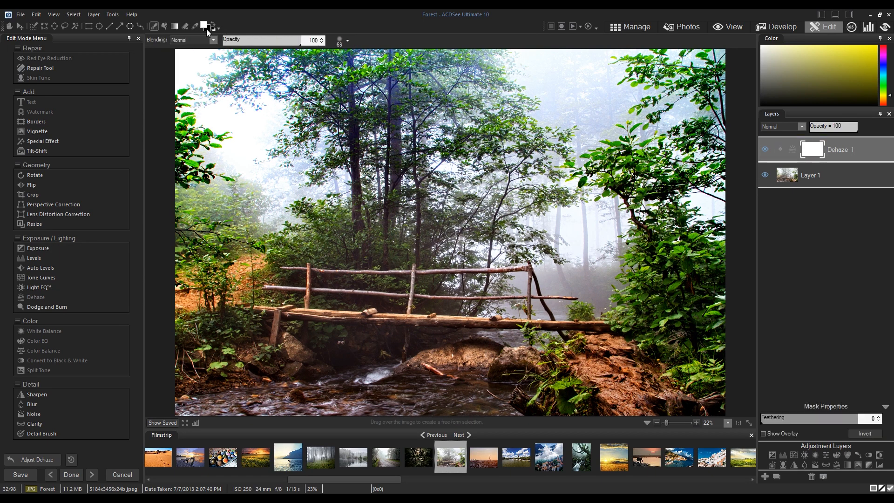
# Step: Brush black on the Dehaze 1 mask over the stream beneath the bridge
pyautogui.click(204, 26)
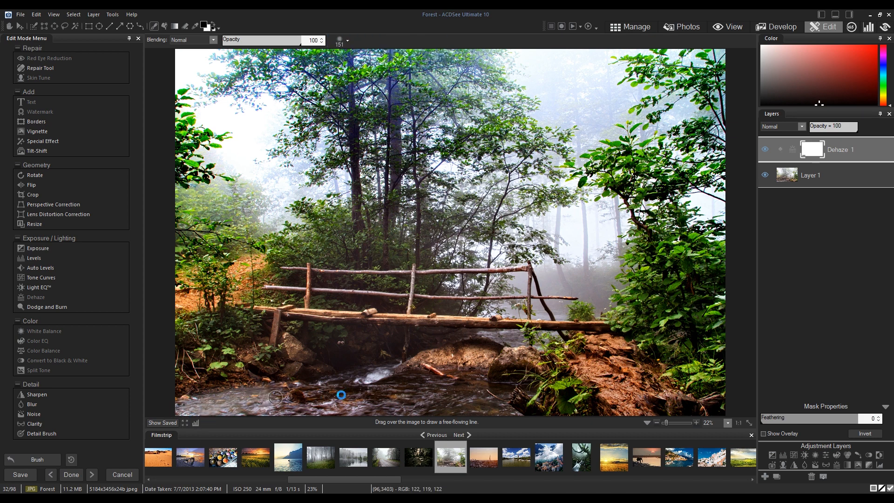
pyautogui.moveTo(340, 395); pyautogui.dragTo(513, 415)
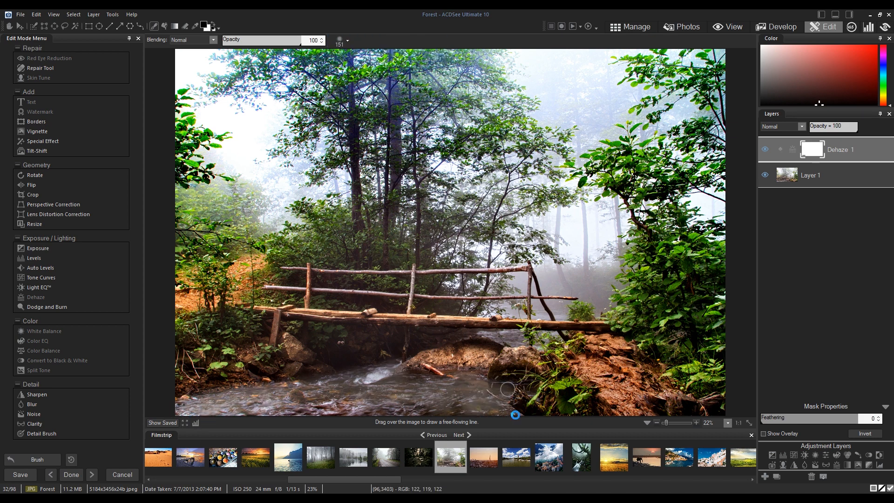